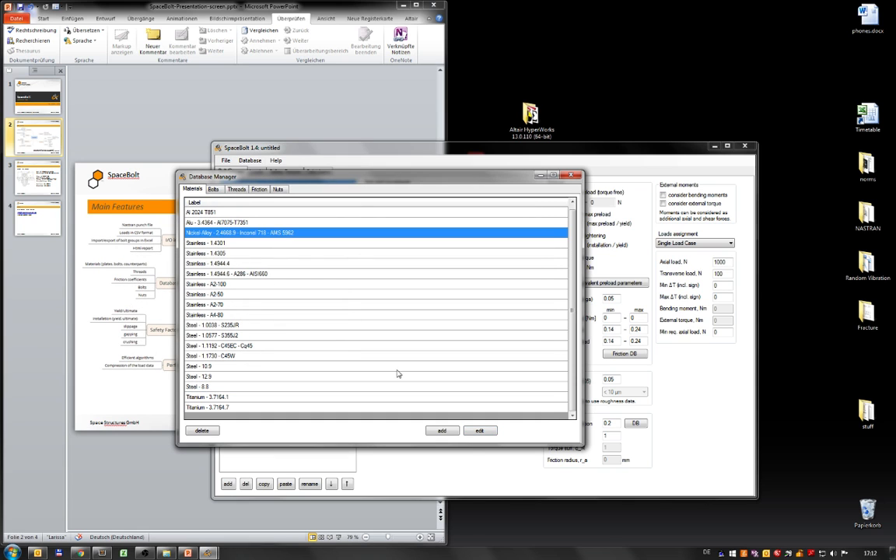
# Close the Database Manager and return to the Bolt Groups view
pyautogui.click(442, 429)
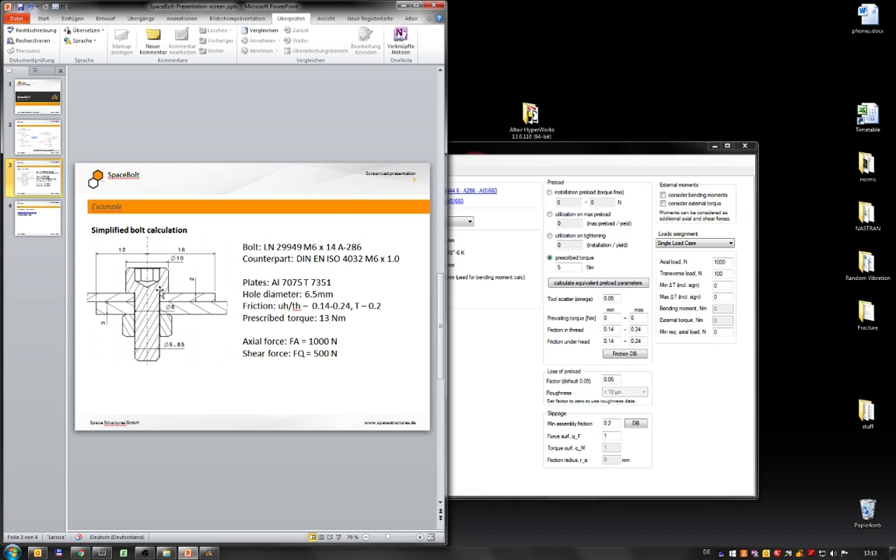
pyautogui.moveTo(165, 277)
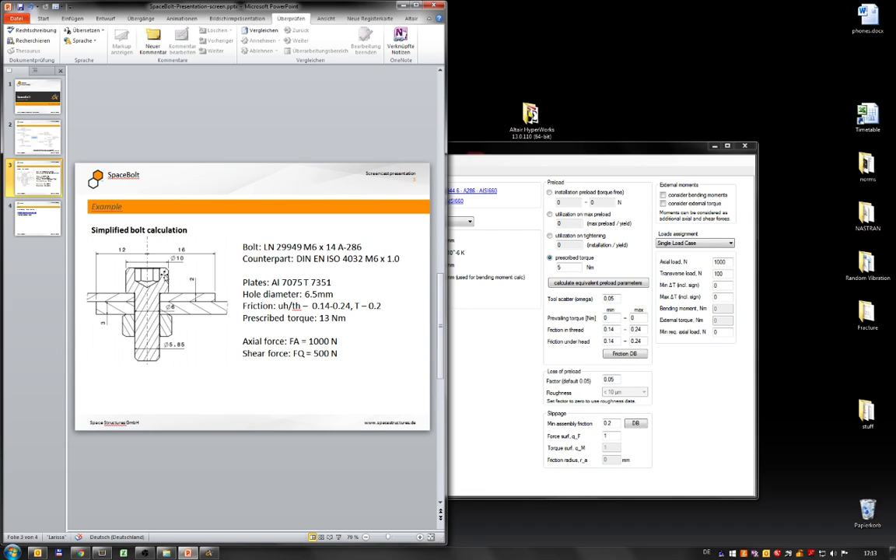
pyautogui.moveTo(159, 282)
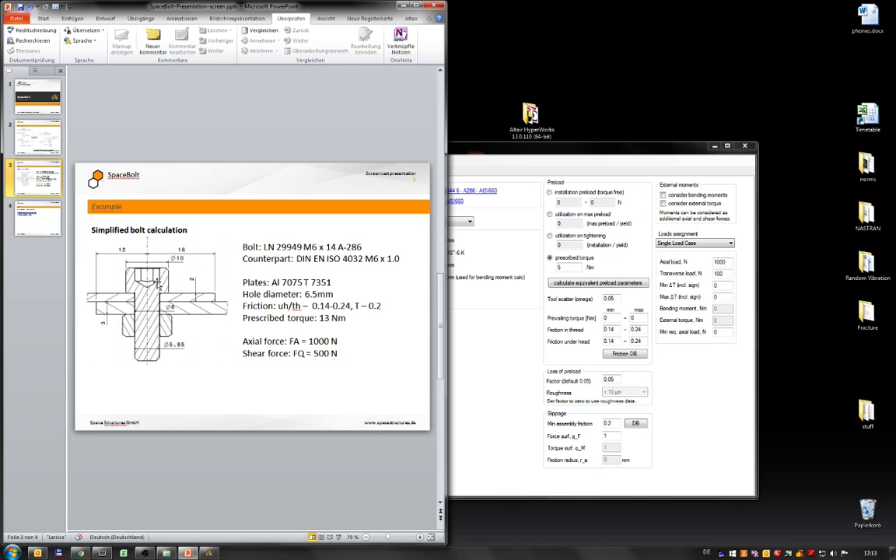
pyautogui.moveTo(202, 314)
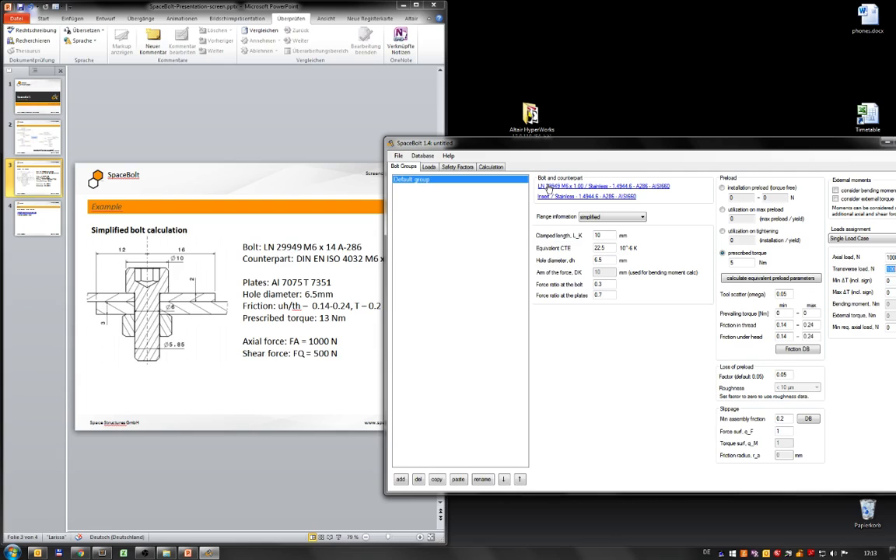
# Assign the LN 29949 M6 bolt thread from the database and confirm the bolt parameters
pyautogui.click(573, 186)
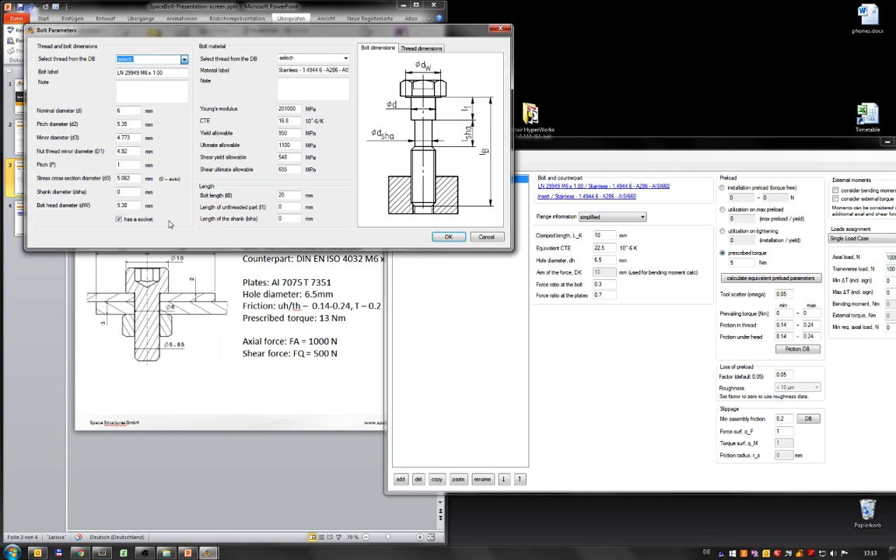
pyautogui.click(185, 57)
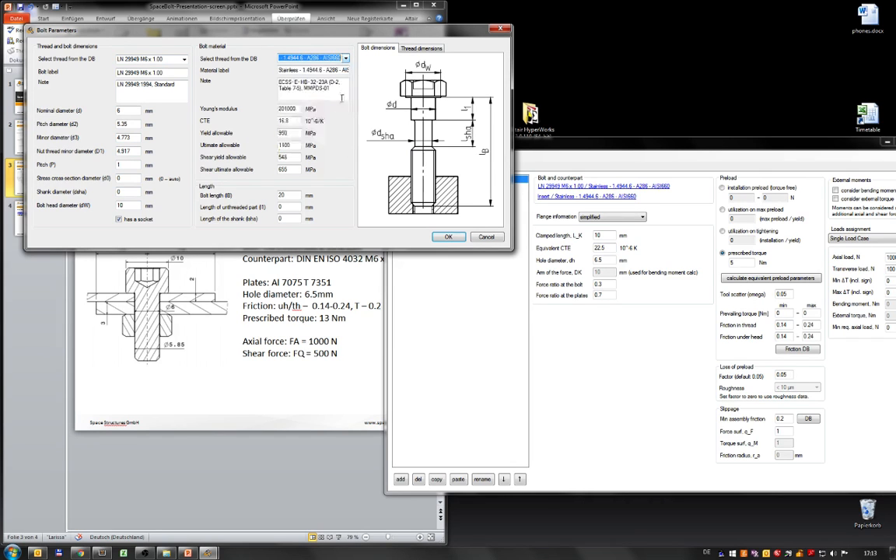
pyautogui.click(448, 237)
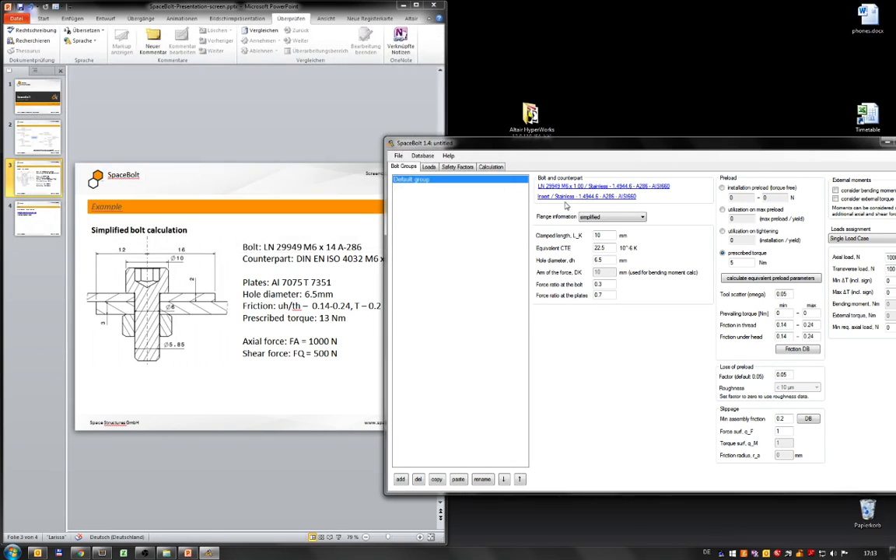
# Replace the insert counterpart with a DIN EN ISO 4032 M6 x 1.0 stainless nut
pyautogui.click(570, 196)
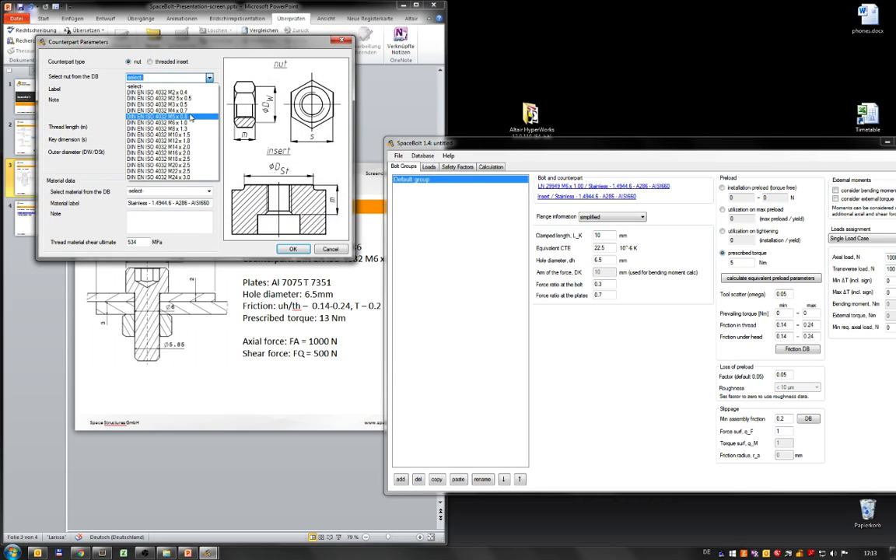
pyautogui.click(163, 115)
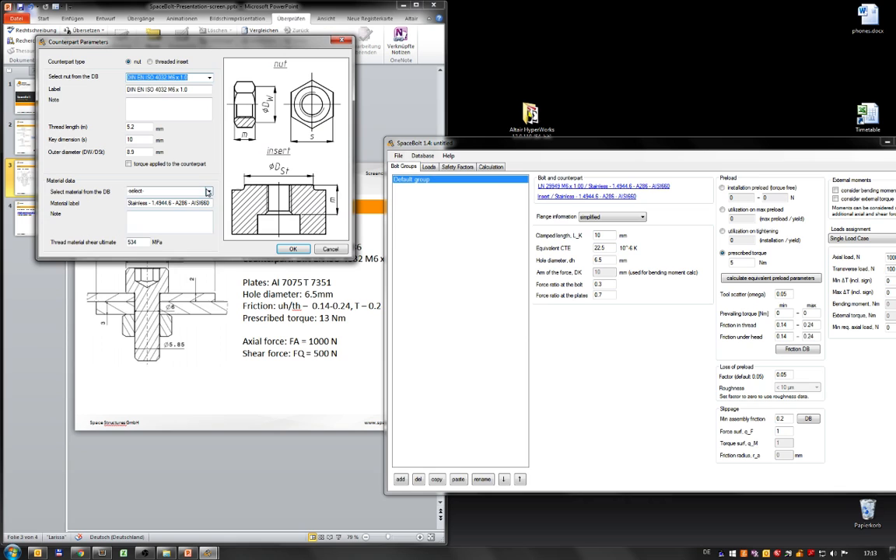
pyautogui.click(207, 191)
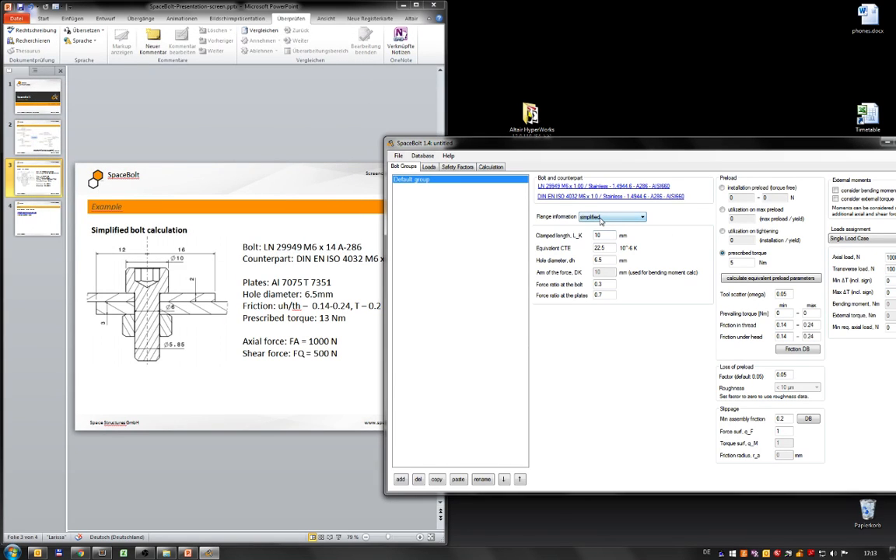
pyautogui.moveTo(196, 283)
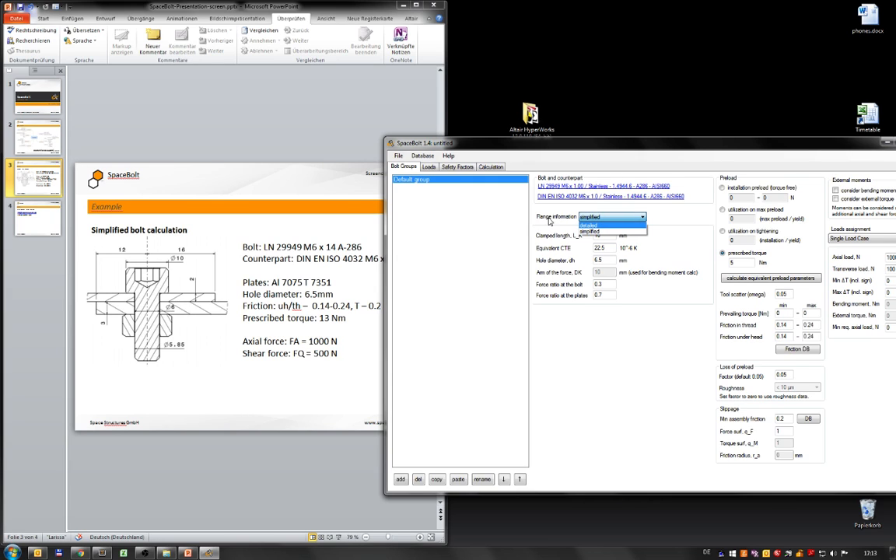
# Use detailed flange information with flange verification on and two aluminium plates as clamped parts
pyautogui.click(606, 224)
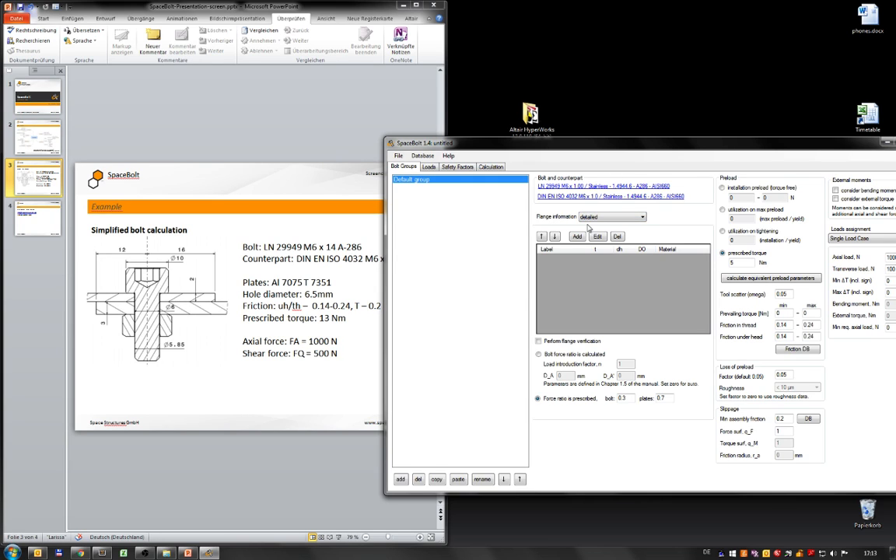
pyautogui.click(538, 341)
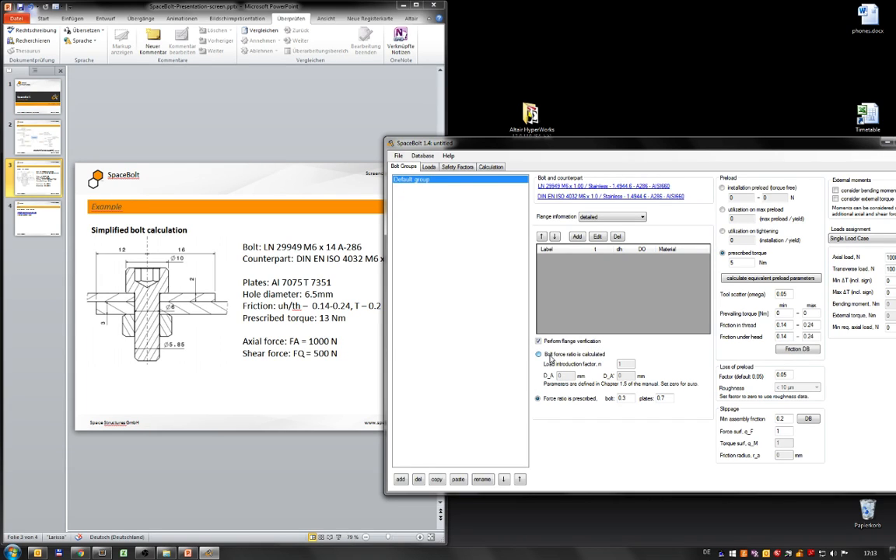
pyautogui.click(538, 355)
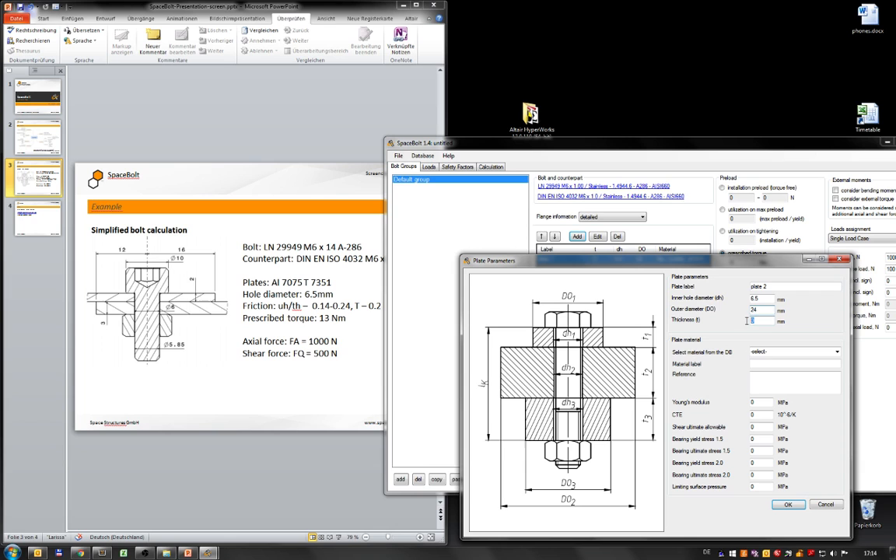
pyautogui.click(793, 352)
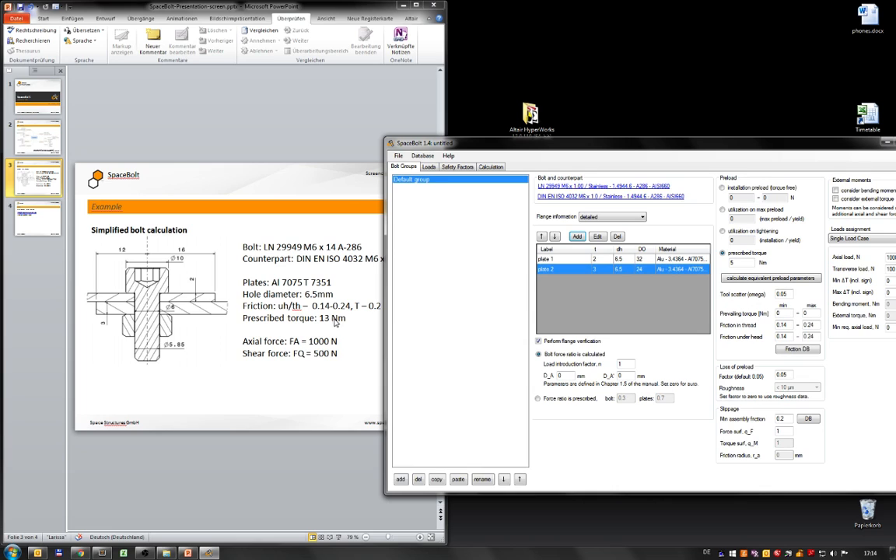
pyautogui.moveTo(333, 323)
pyautogui.write('13')
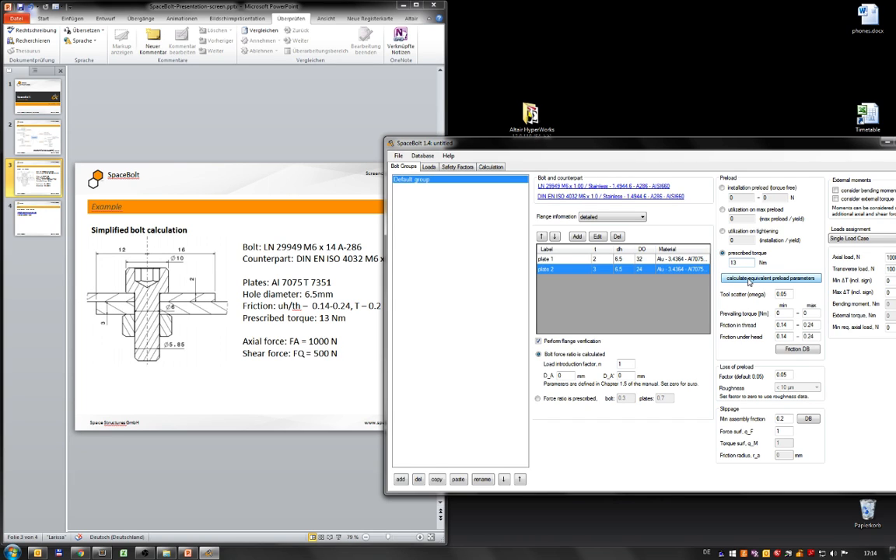
# Calculate the equivalent preload parameters and review the safety factors
pyautogui.click(769, 277)
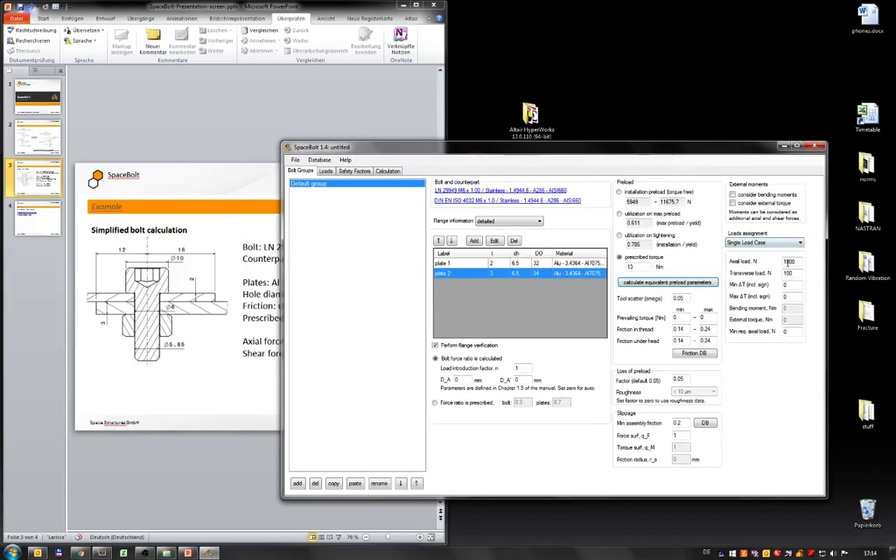
pyautogui.moveTo(544, 146); pyautogui.dragTo(565, 148)
pyautogui.write('500')
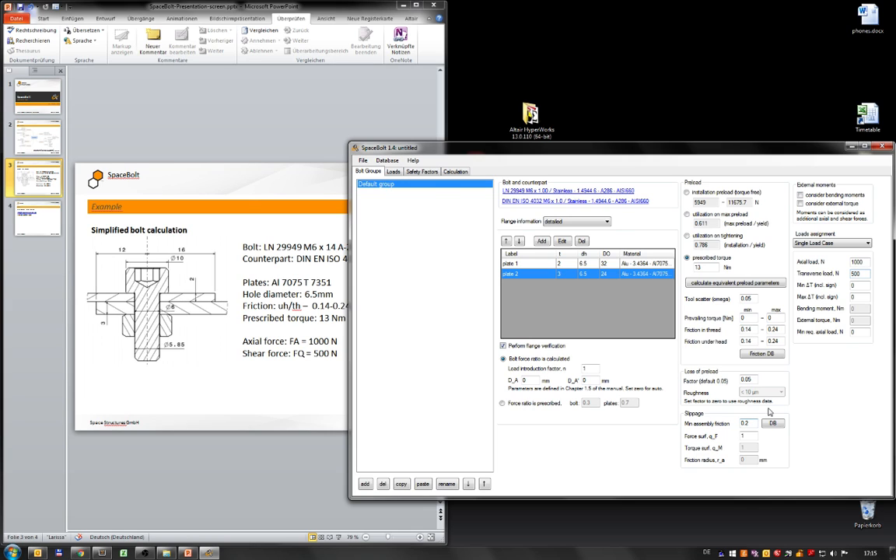
pyautogui.click(424, 171)
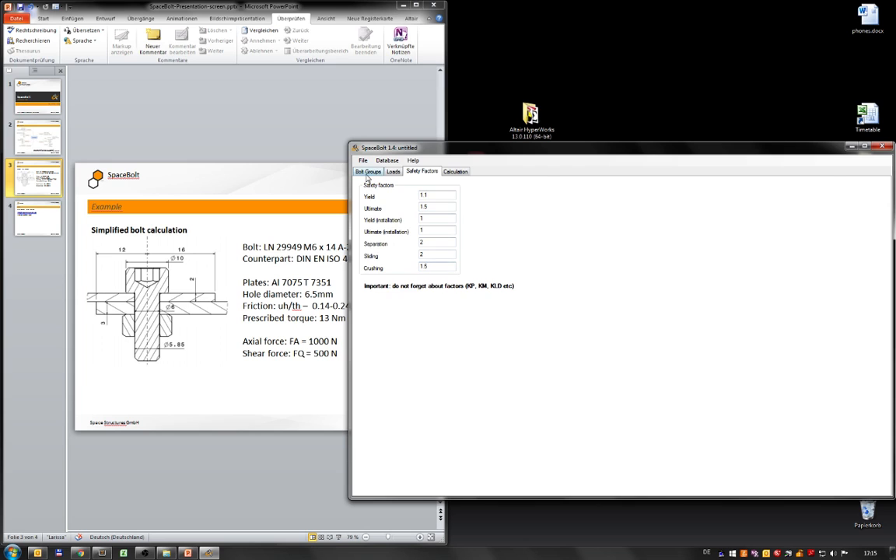
pyautogui.click(369, 171)
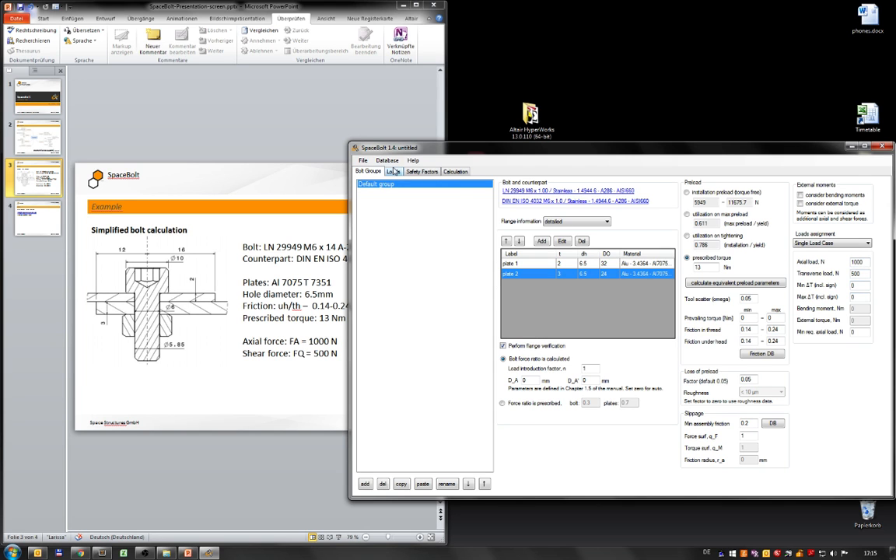
# Save the session as ex1.bsml, overwriting the existing file
pyautogui.click(422, 171)
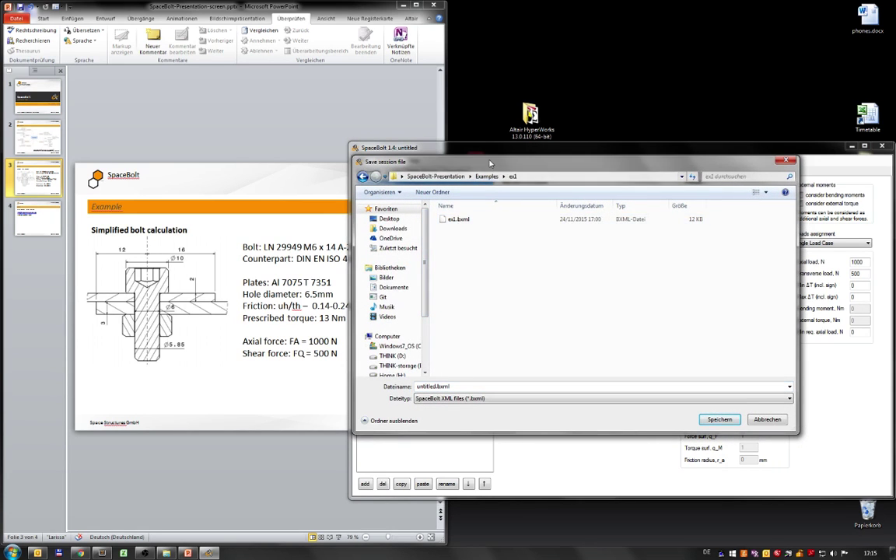
pyautogui.click(731, 420)
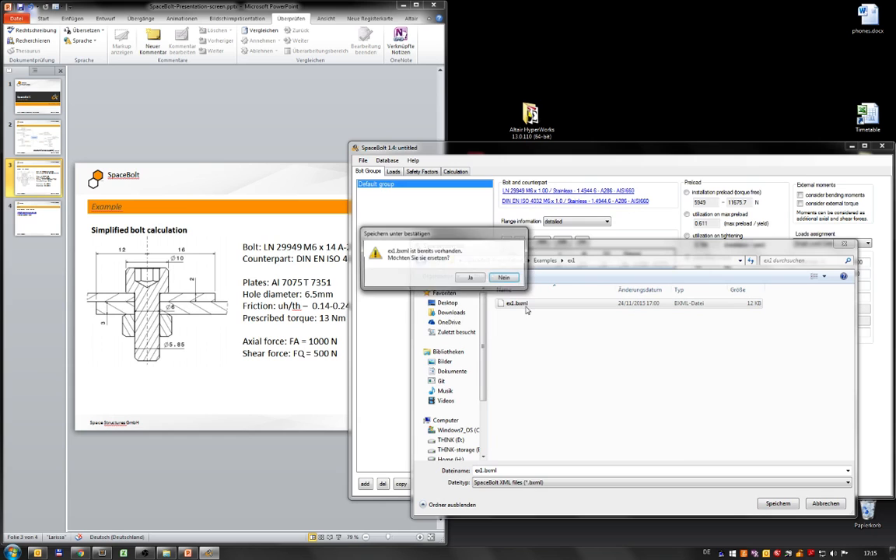
pyautogui.click(470, 277)
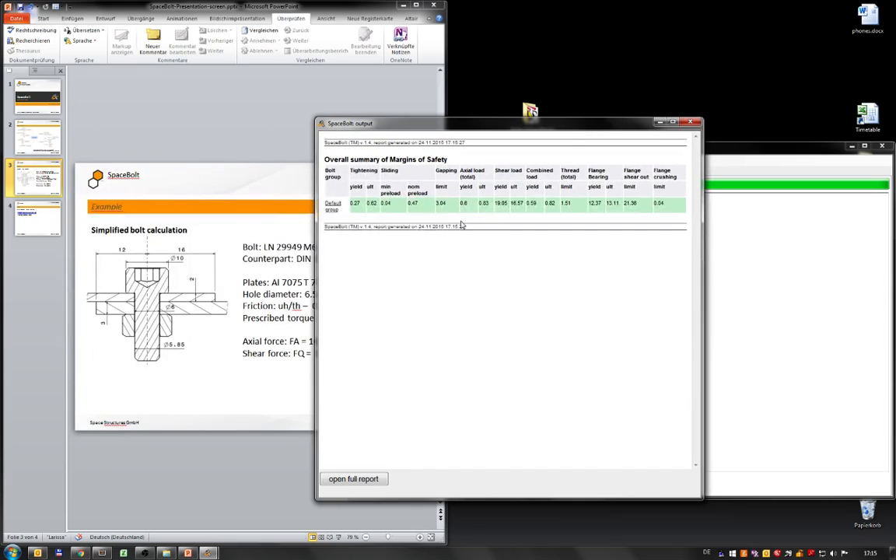
pyautogui.moveTo(445, 214)
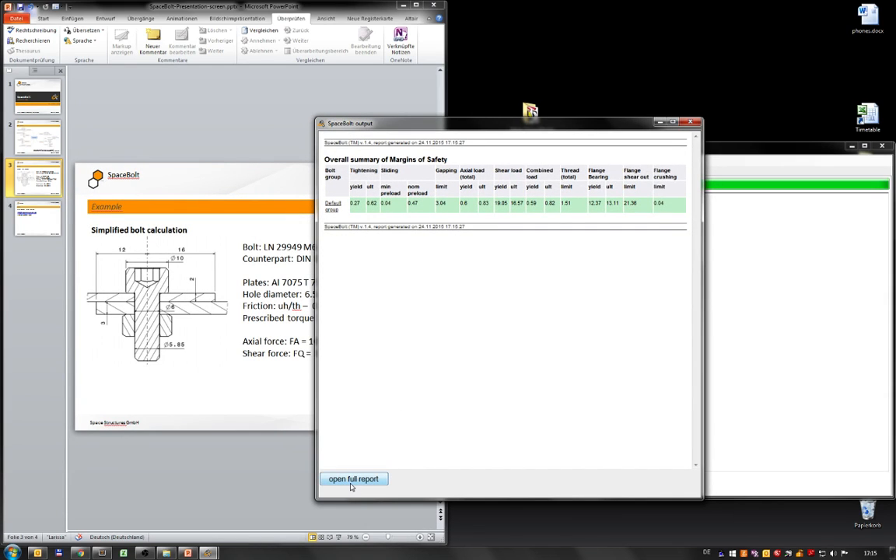
# Review the full HTML report in Chrome down to the flange configuration
pyautogui.click(355, 479)
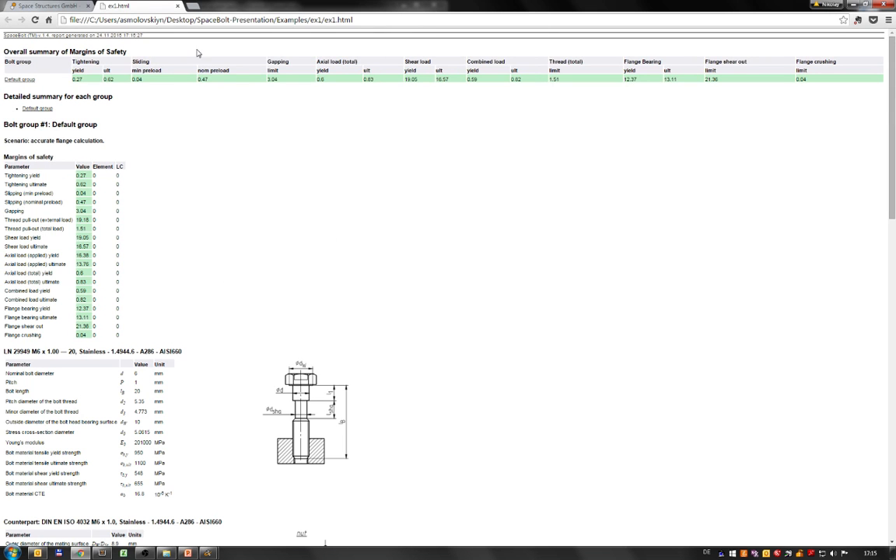
pyautogui.scroll(-3)
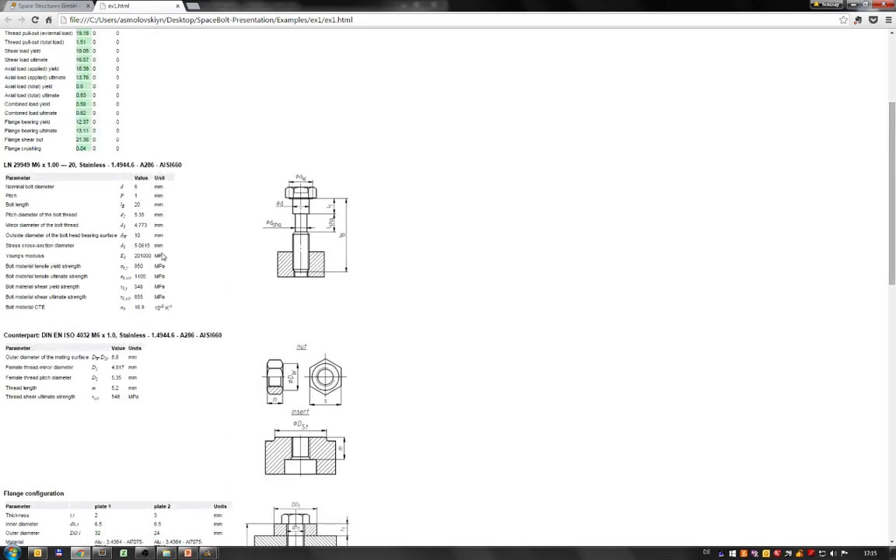
pyautogui.scroll(-3)
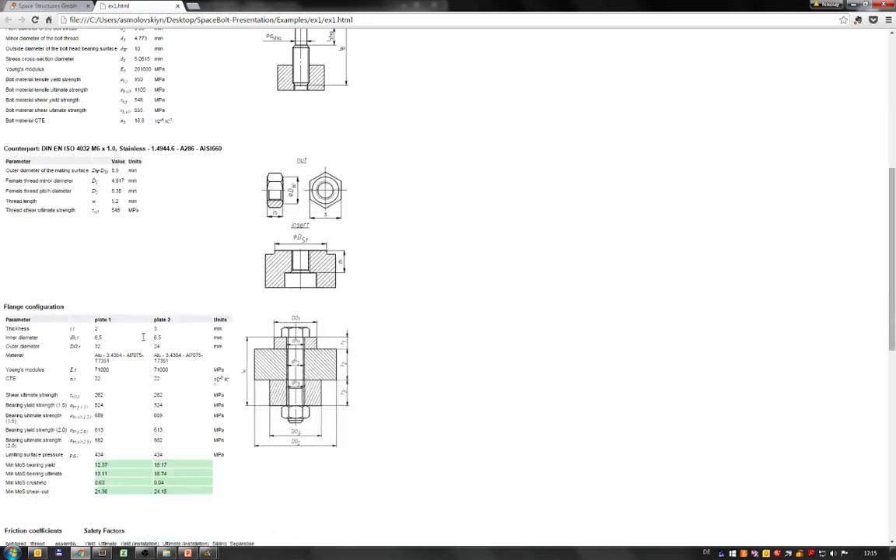
pyautogui.scroll(-3)
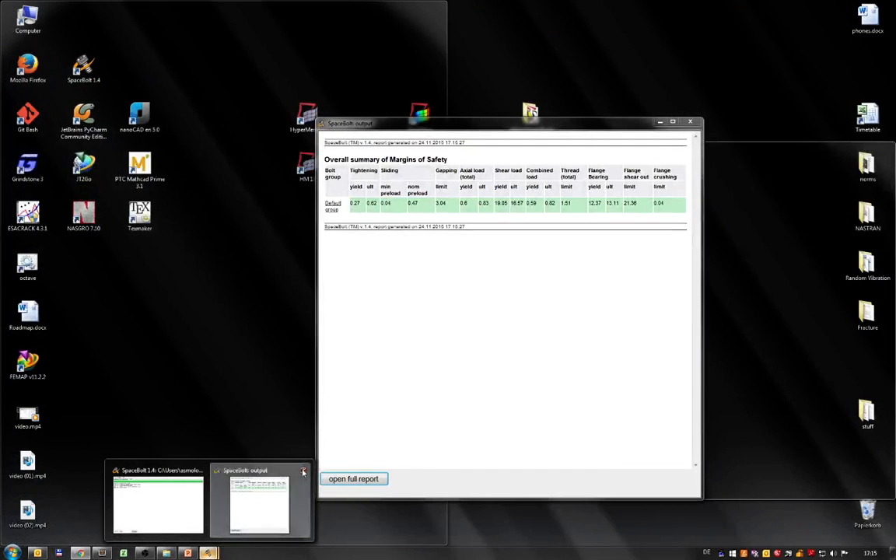
# Copy the Default group into a new group labelled 'Default group - simplified'
pyautogui.click(353, 480)
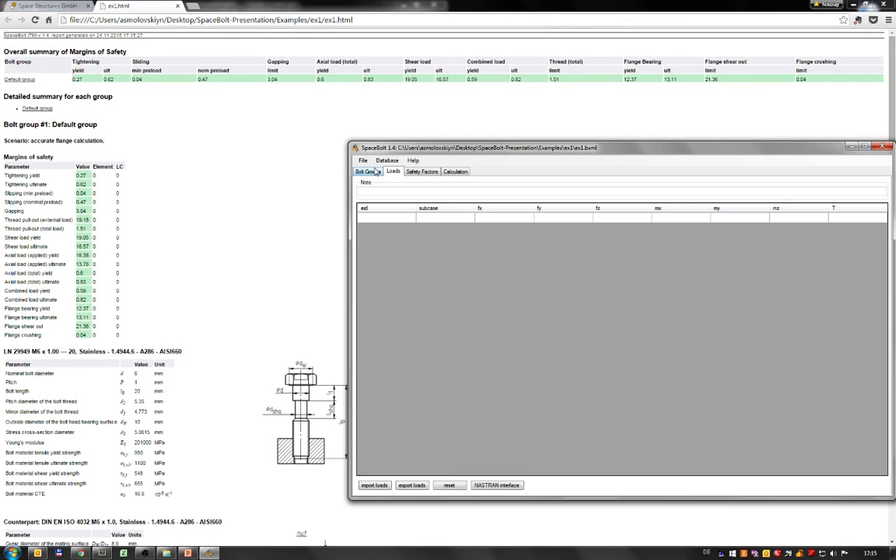
pyautogui.click(367, 171)
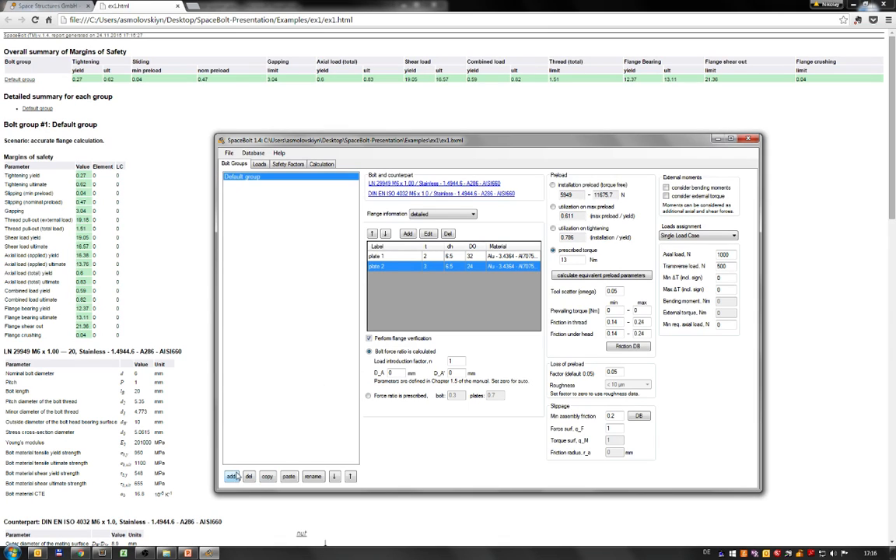
pyautogui.moveTo(295, 421)
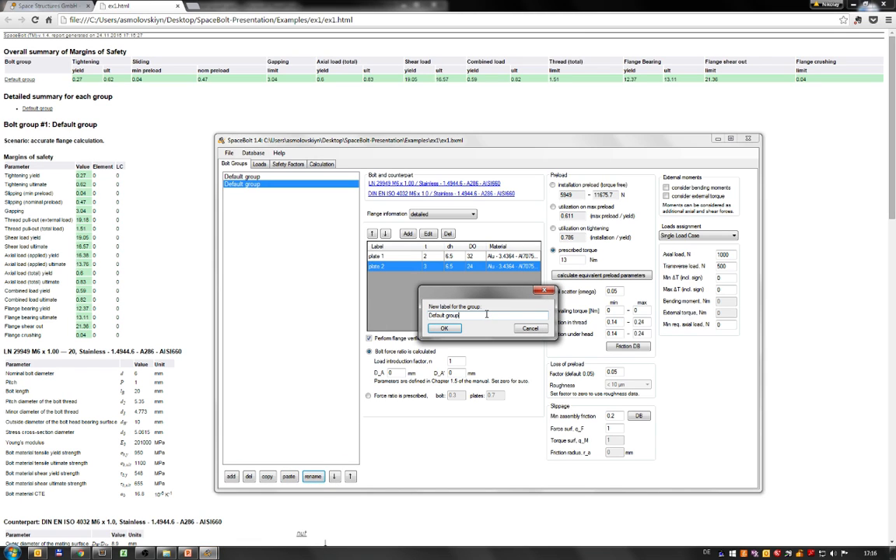
pyautogui.write('- simplified')
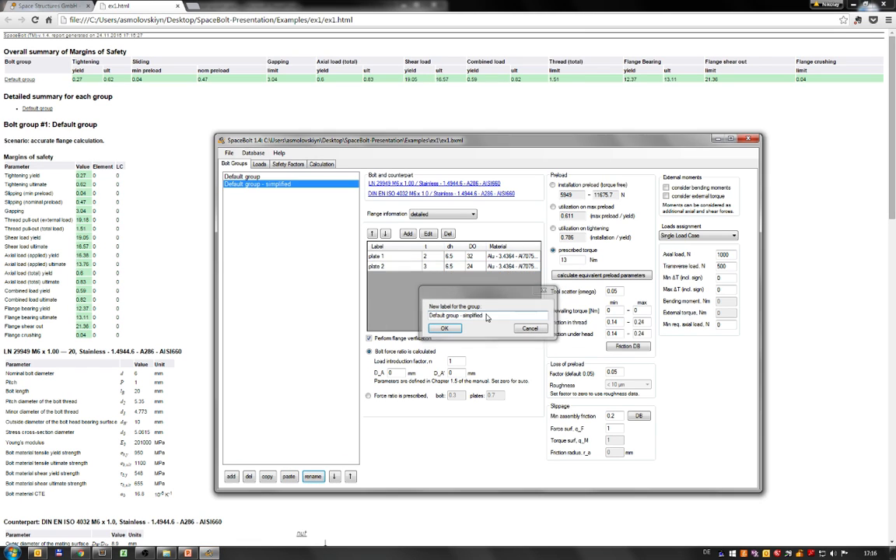
pyautogui.click(445, 327)
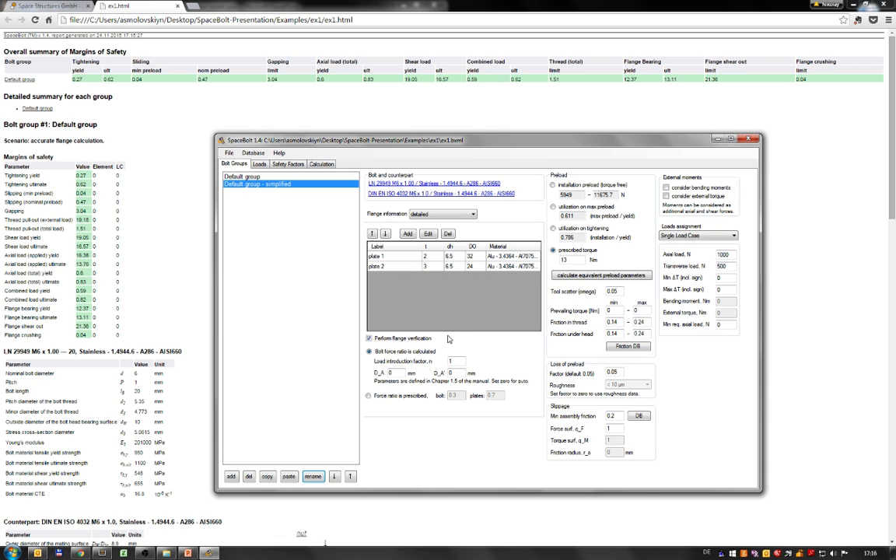
pyautogui.moveTo(439, 326)
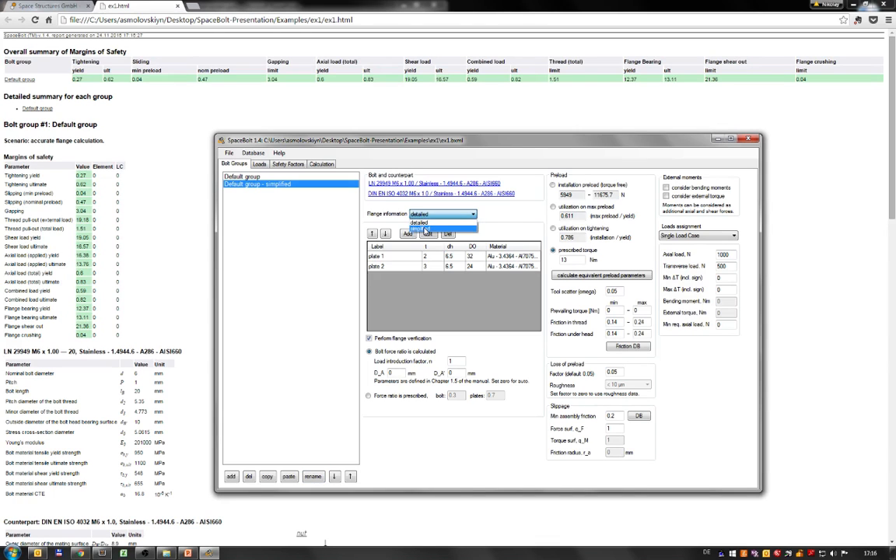
# Switch the group to the simplified flange model with force ratio 0.1 and recalculate
pyautogui.click(437, 223)
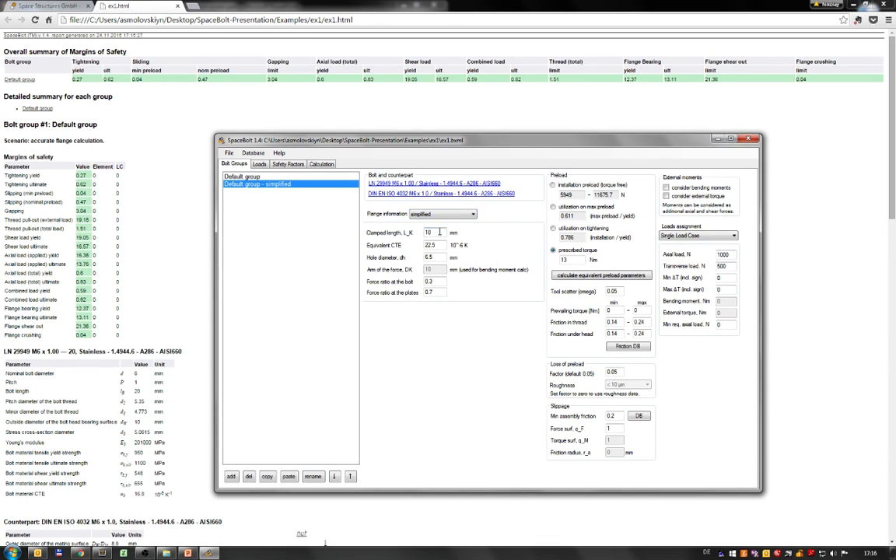
pyautogui.click(185, 551)
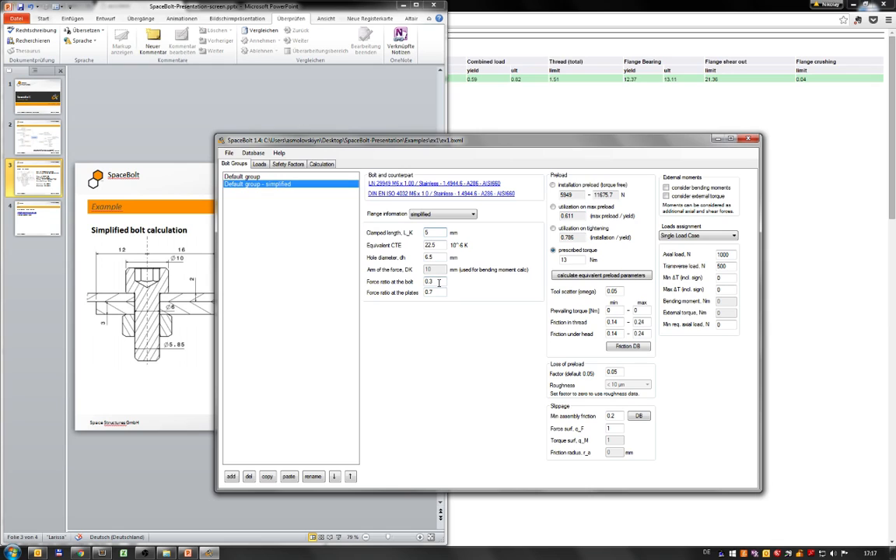
pyautogui.write('0.1')
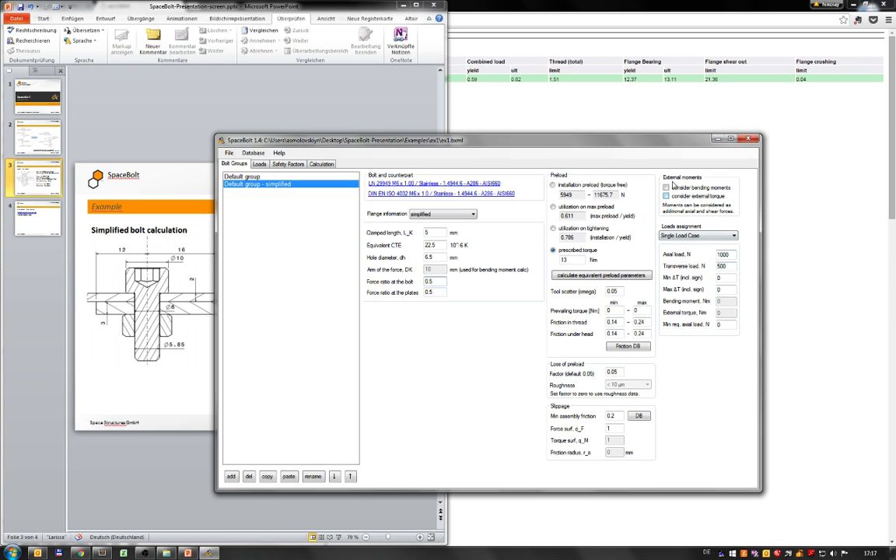
pyautogui.click(229, 153)
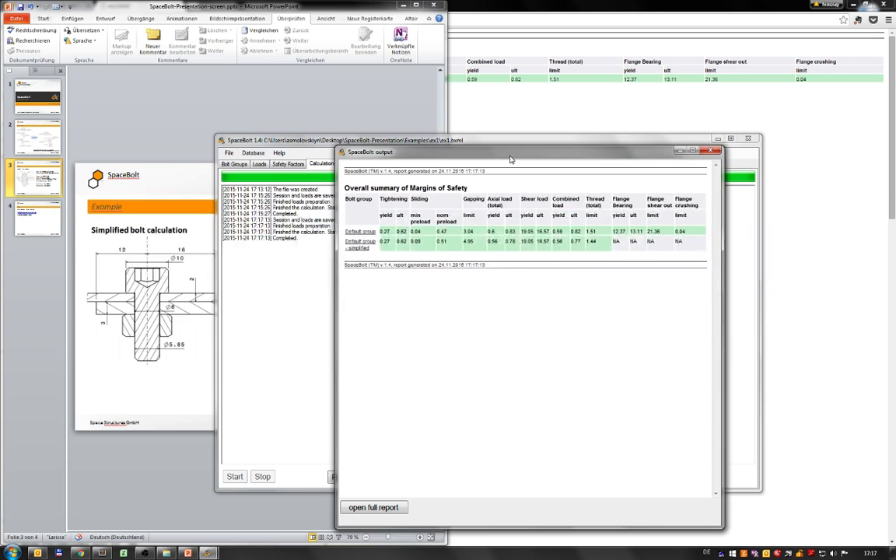
pyautogui.moveTo(453, 242)
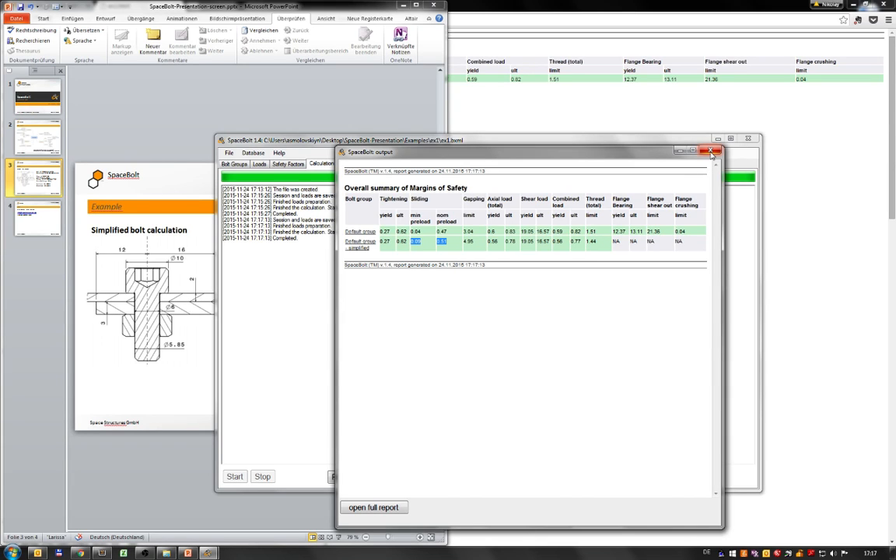
pyautogui.click(709, 154)
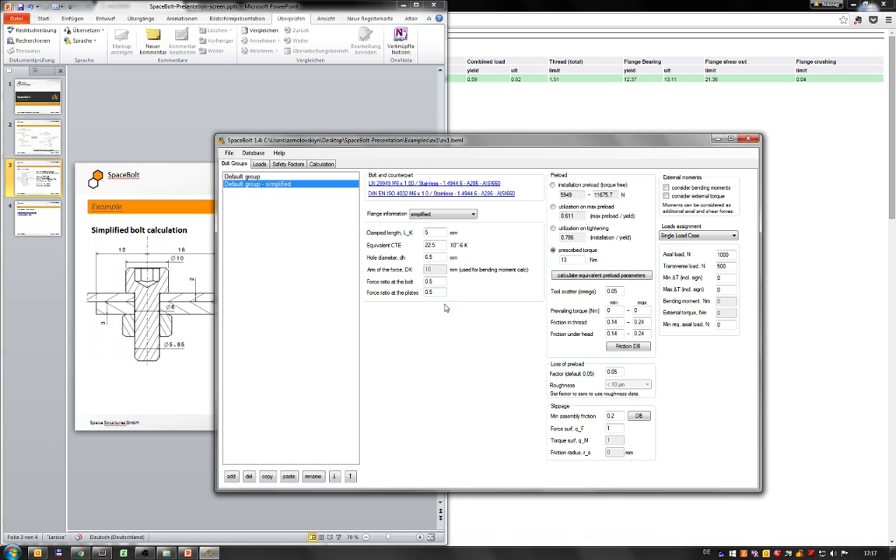
# Rerun the calculation, review the negative sliding margin summary, and close it
pyautogui.click(433, 282)
pyautogui.write('1')
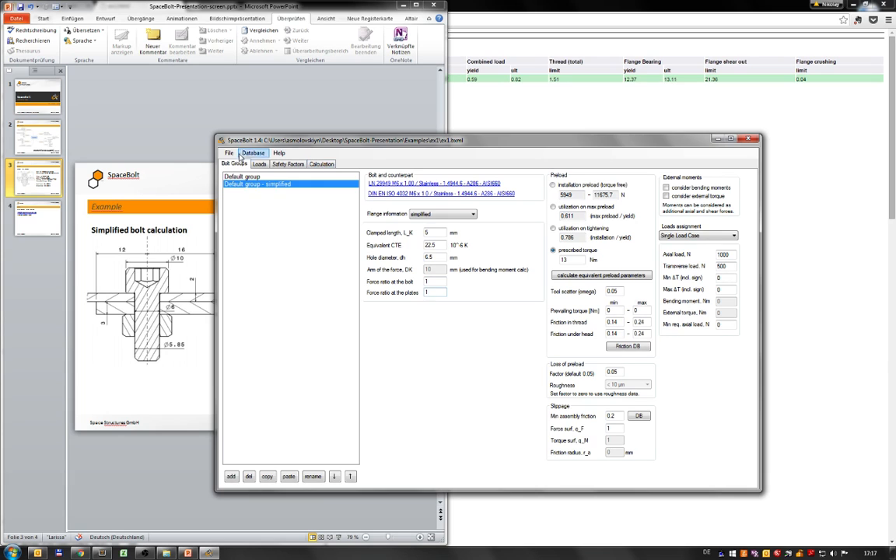
pyautogui.click(320, 163)
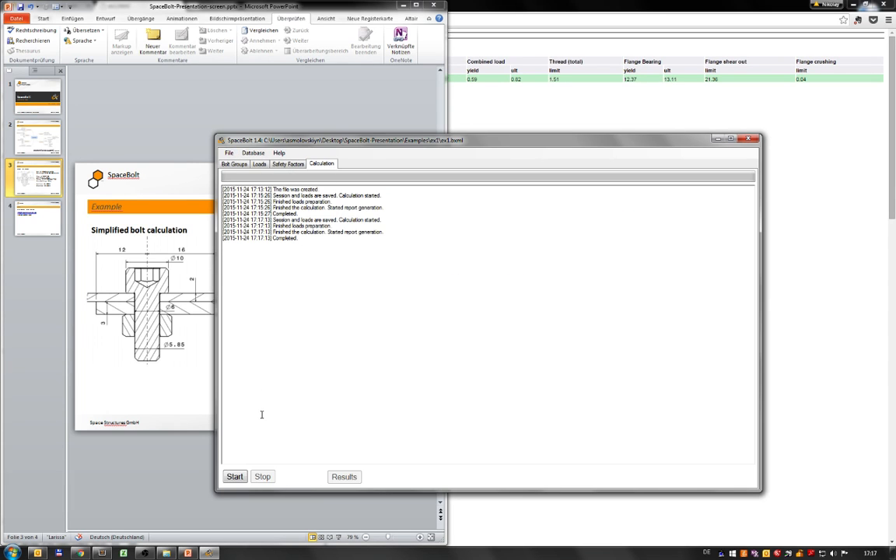
pyautogui.click(342, 476)
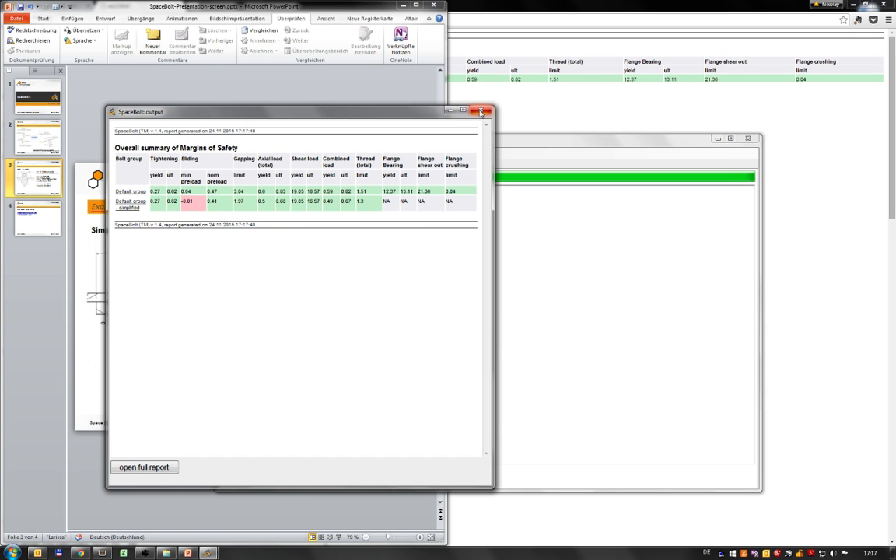
pyautogui.moveTo(480, 112)
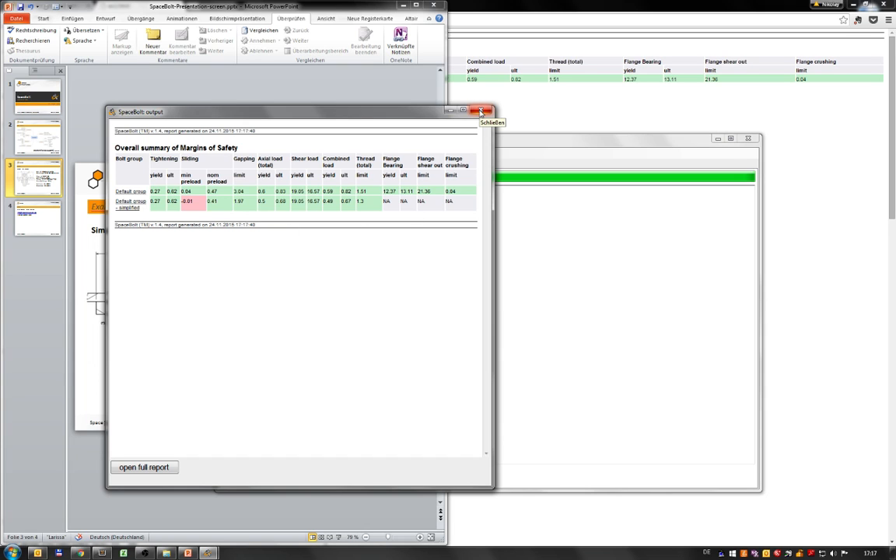
pyautogui.click(487, 111)
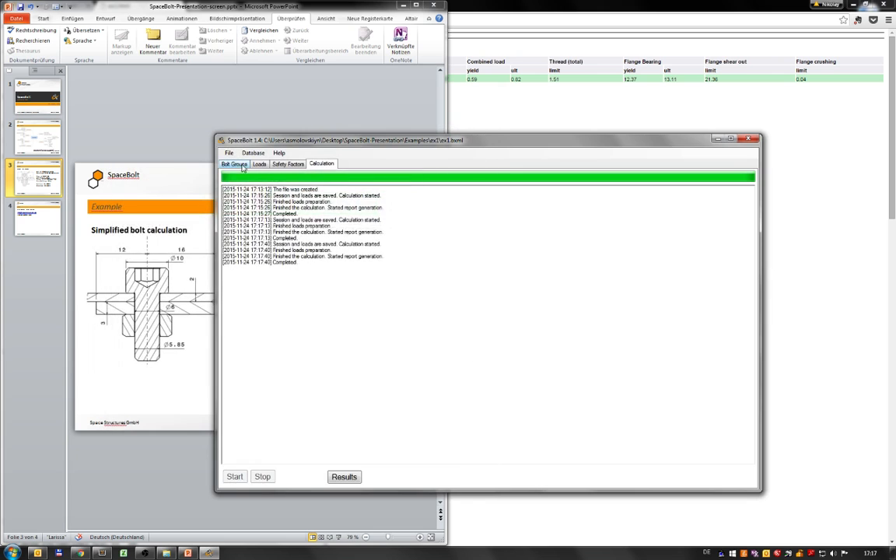
pyautogui.click(233, 163)
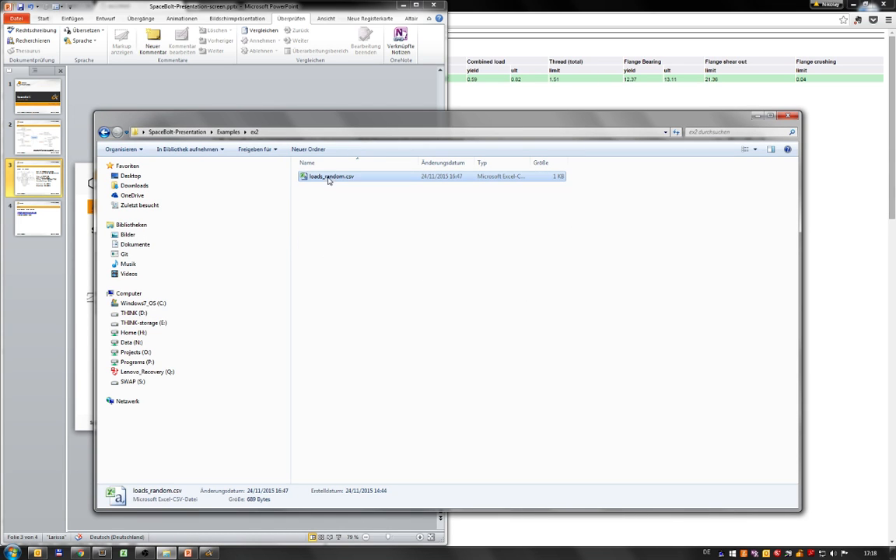
# Inspect loads_random.csv in Excel — element ids, subcases, forces and moments — then close it
pyautogui.doubleClick(330, 177)
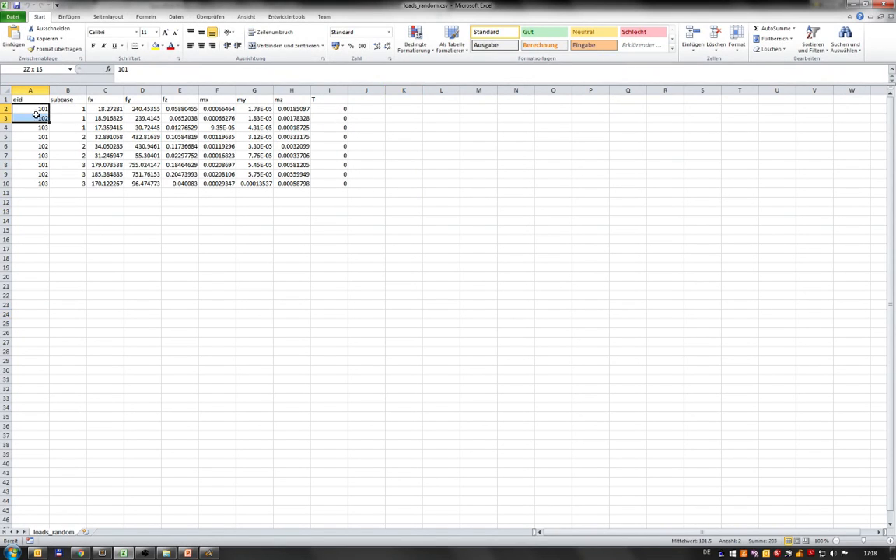
pyautogui.click(33, 122)
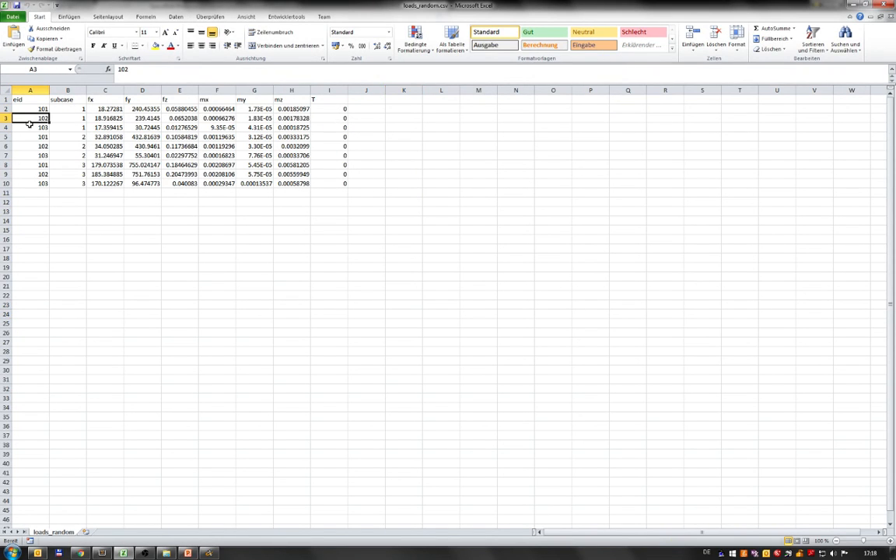
pyautogui.click(31, 137)
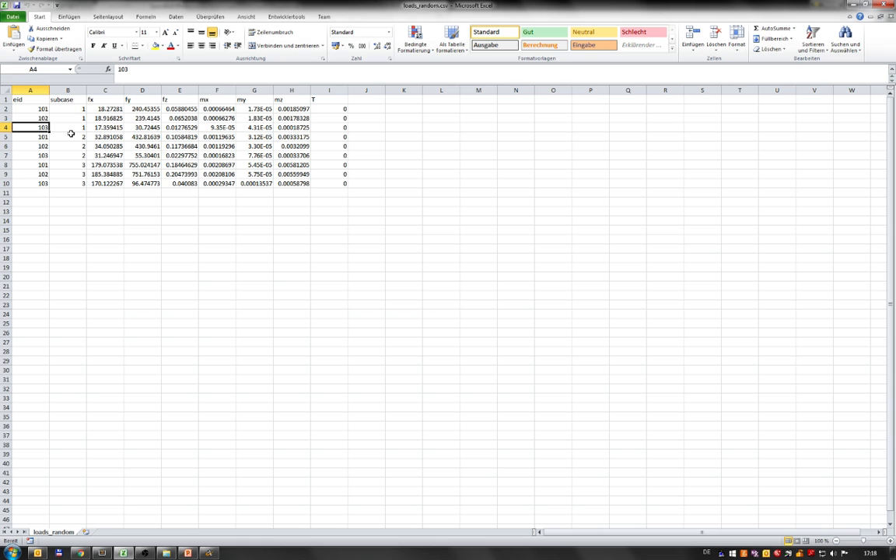
pyautogui.moveTo(137, 98)
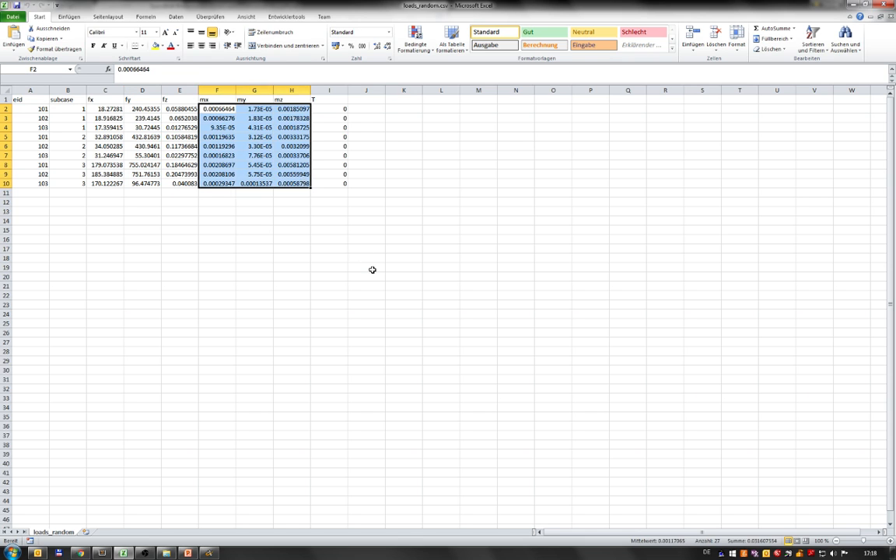
pyautogui.click(367, 268)
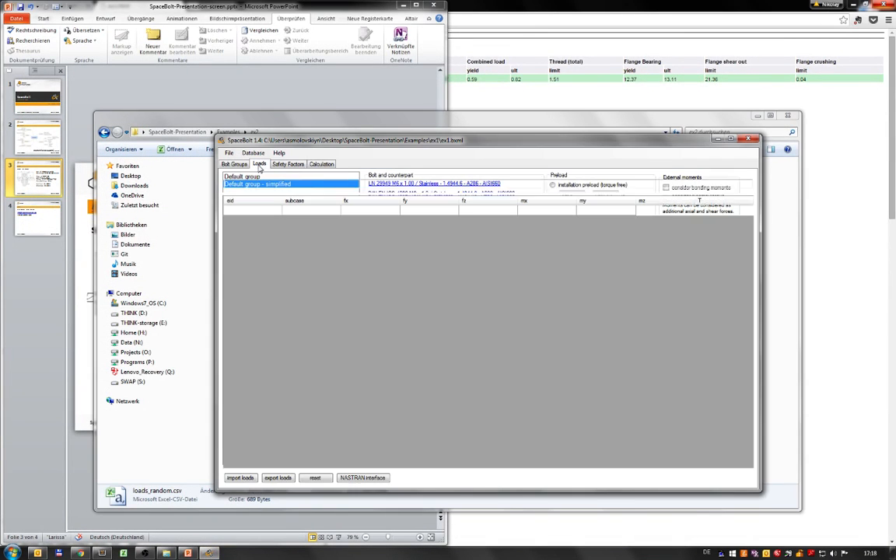
# Import loads from loads_random.csv on the Loads tab
pyautogui.click(241, 477)
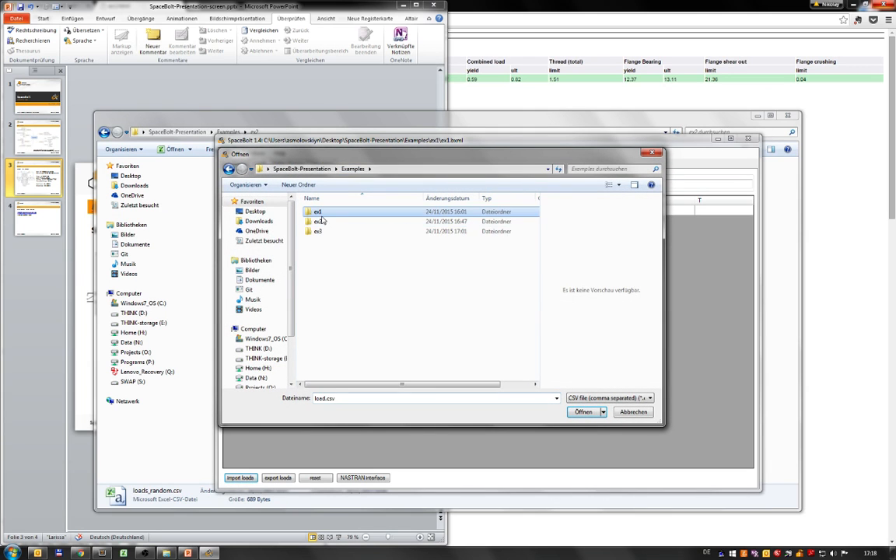
pyautogui.click(583, 410)
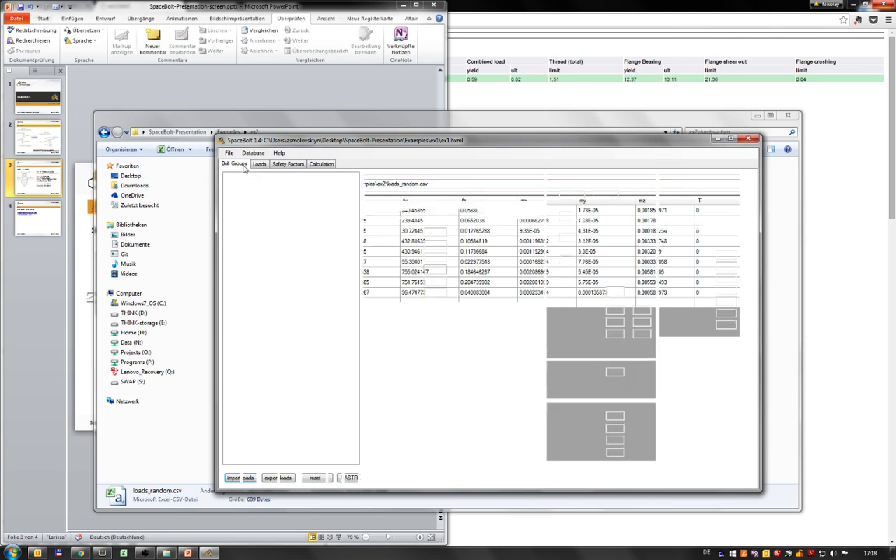
pyautogui.click(241, 176)
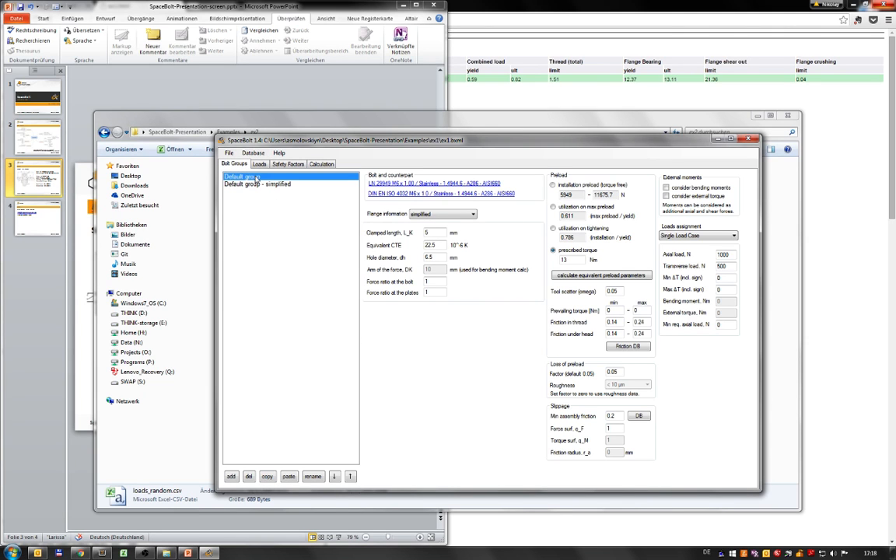
pyautogui.click(242, 183)
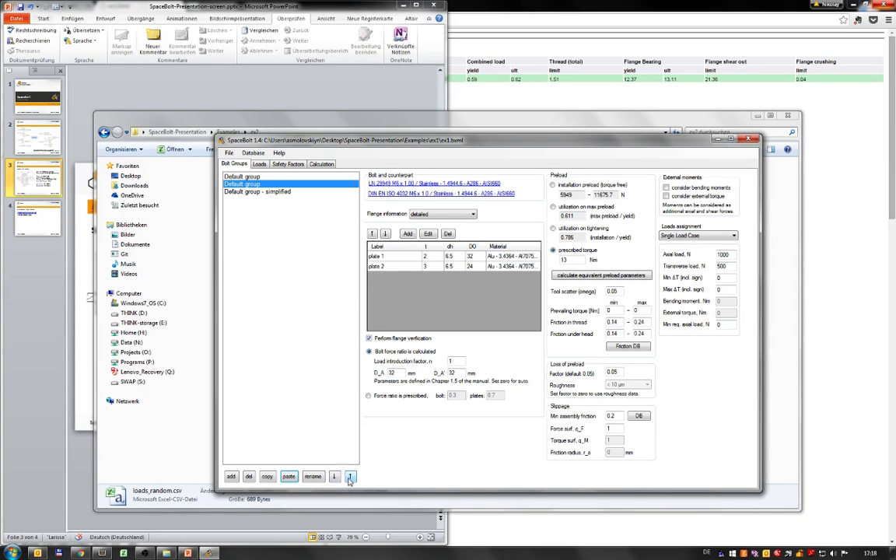
# Copy the Default group and assign its loads from the imported table by element ID range
pyautogui.click(313, 476)
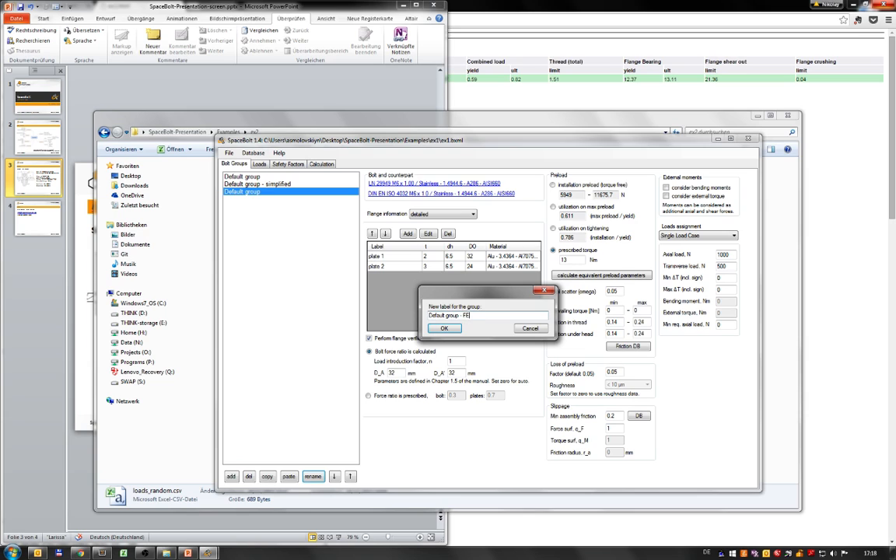
pyautogui.click(445, 328)
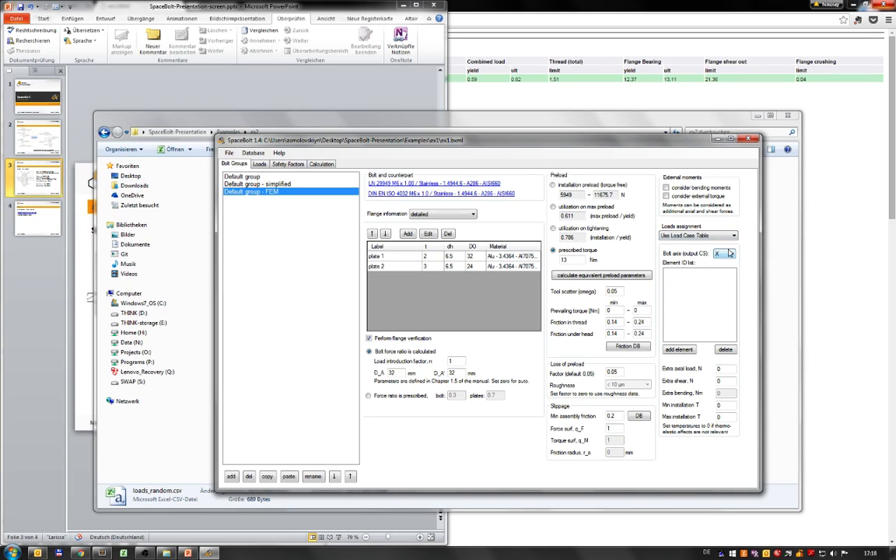
pyautogui.click(680, 349)
pyautogui.write('101-103')
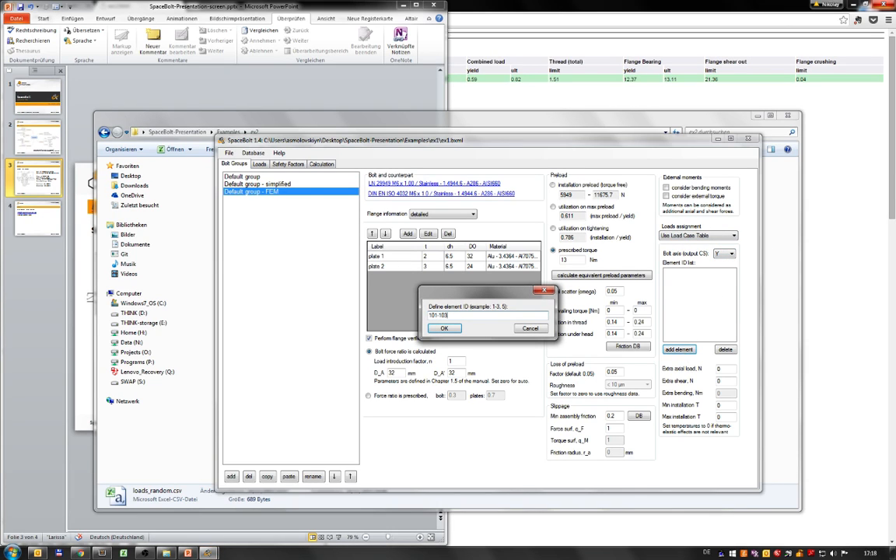
pyautogui.click(444, 327)
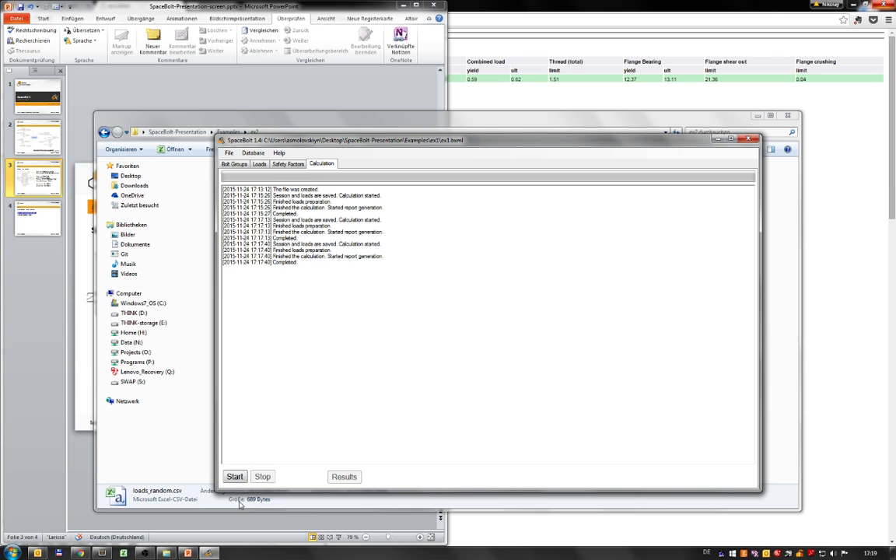
# Run the calculation with imported loads and open the third group's detailed HTML report
pyautogui.click(344, 476)
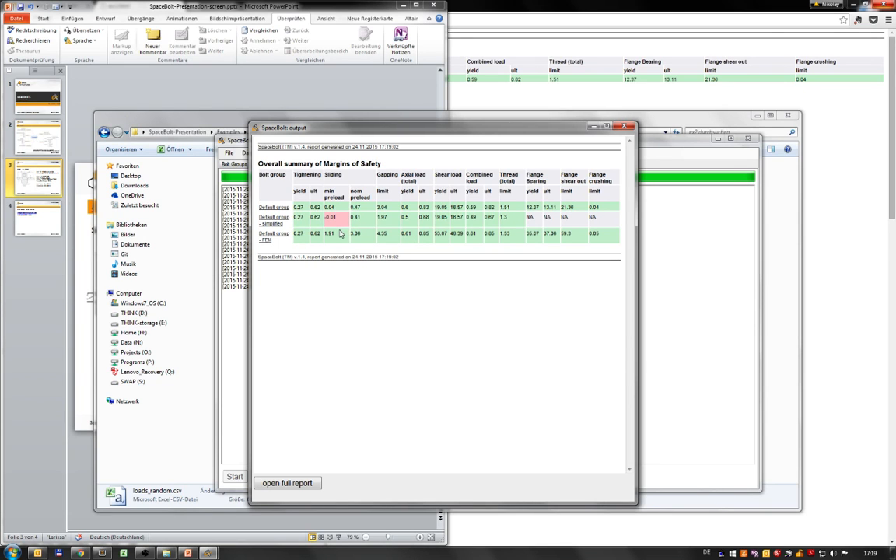
pyautogui.click(288, 482)
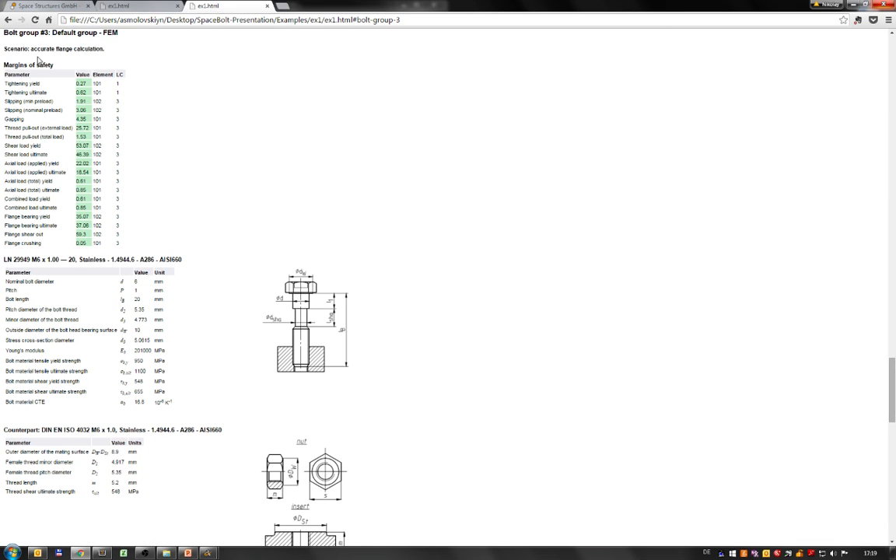
pyautogui.doubleClick(115, 34)
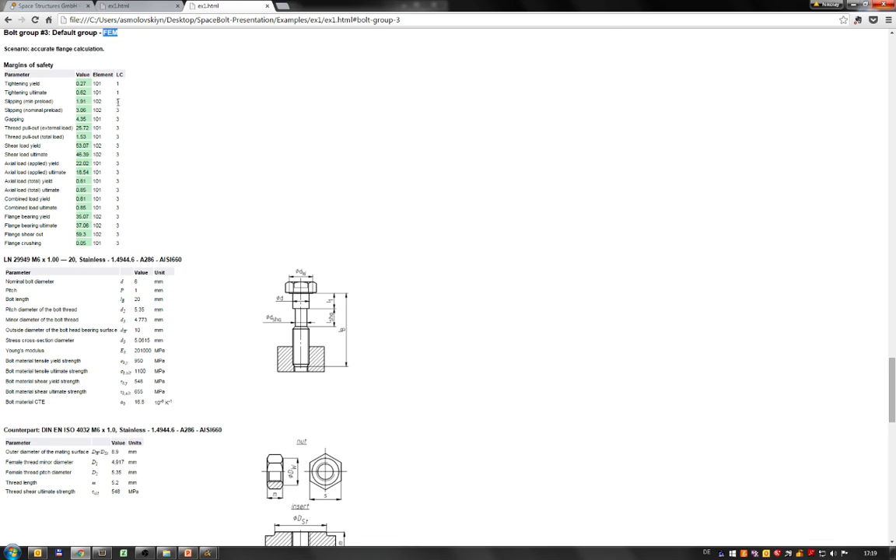
pyautogui.moveTo(120, 164)
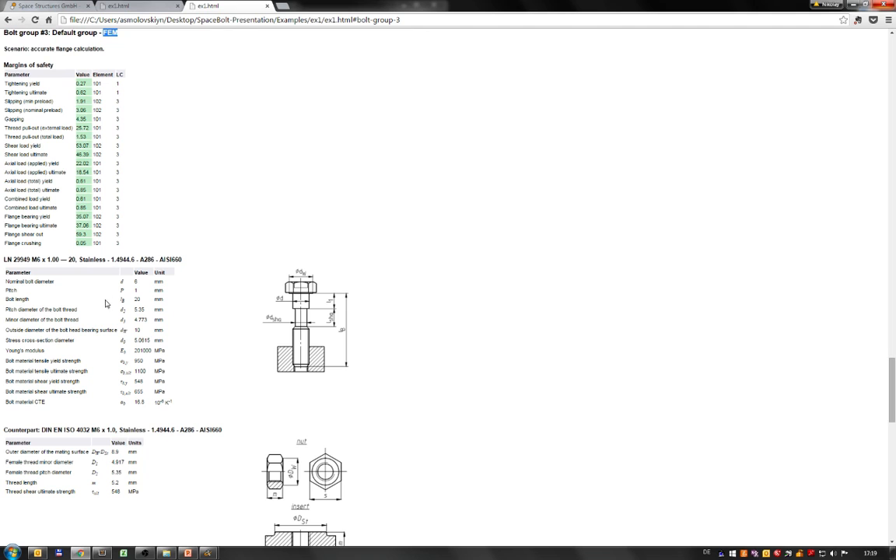
pyautogui.moveTo(327, 498)
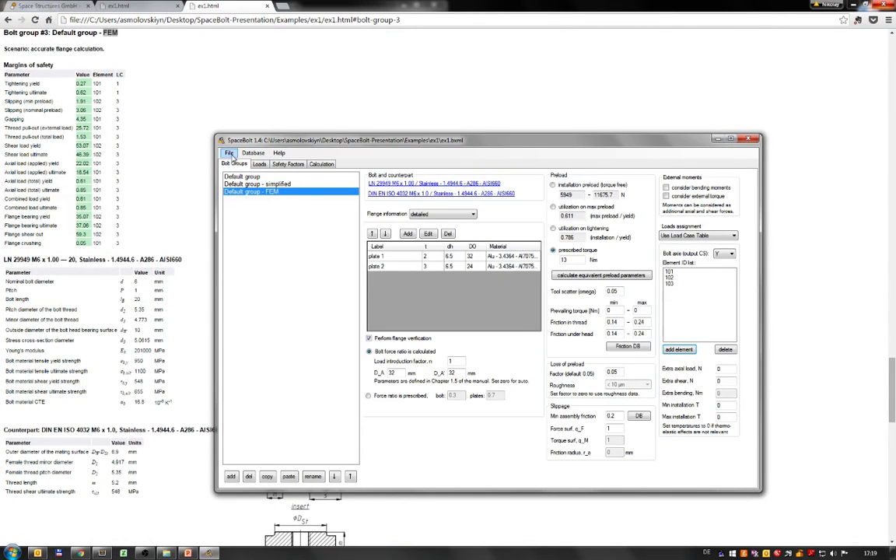
# Export the bolt groups via File > Export groups and launch export-ex2.xlsx from the ex2 folder
pyautogui.click(230, 152)
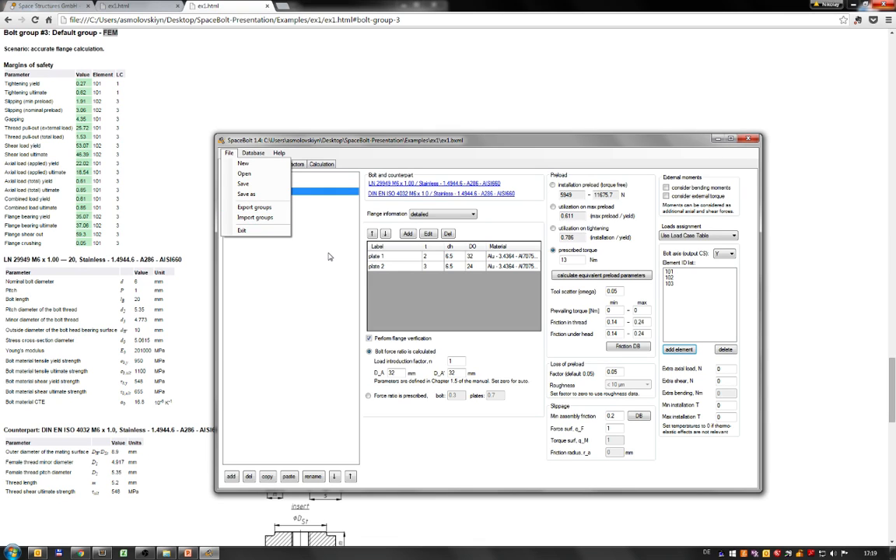
pyautogui.moveTo(257, 207)
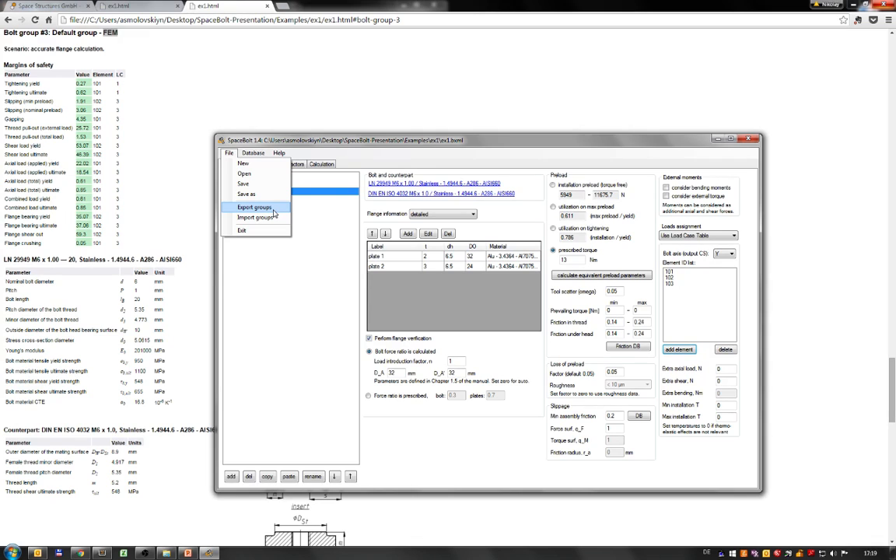
pyautogui.moveTo(233, 212)
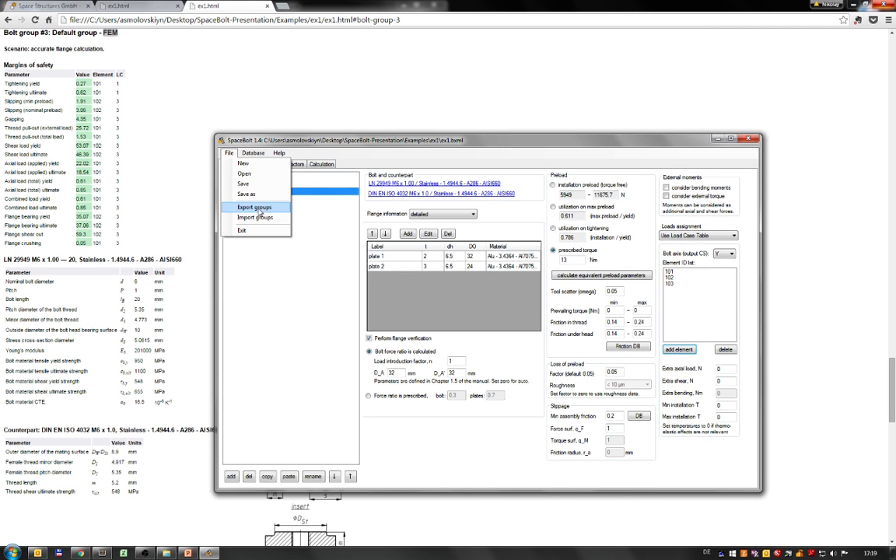
pyautogui.click(257, 207)
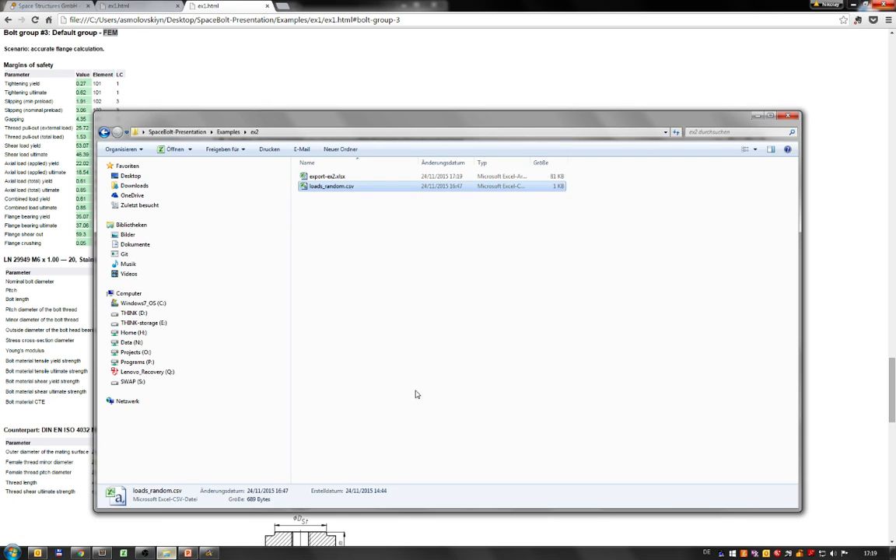
pyautogui.click(319, 176)
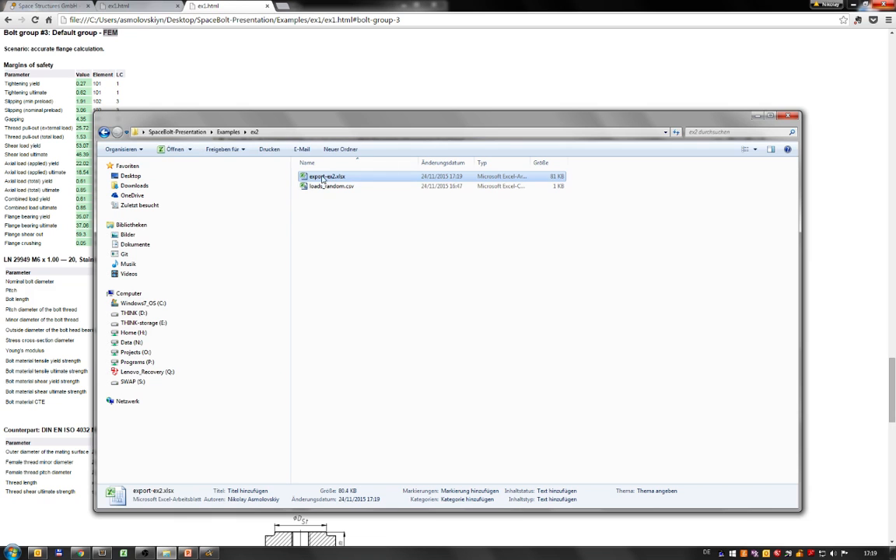
pyautogui.doubleClick(314, 176)
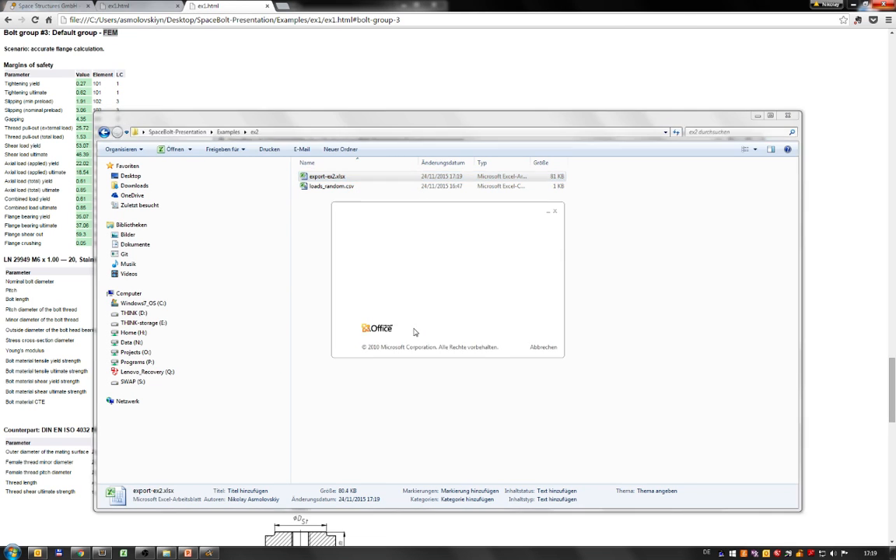
# Review the three groups' FEM element lists and flange force ratio, widening Label and Material columns
pyautogui.doubleClick(333, 176)
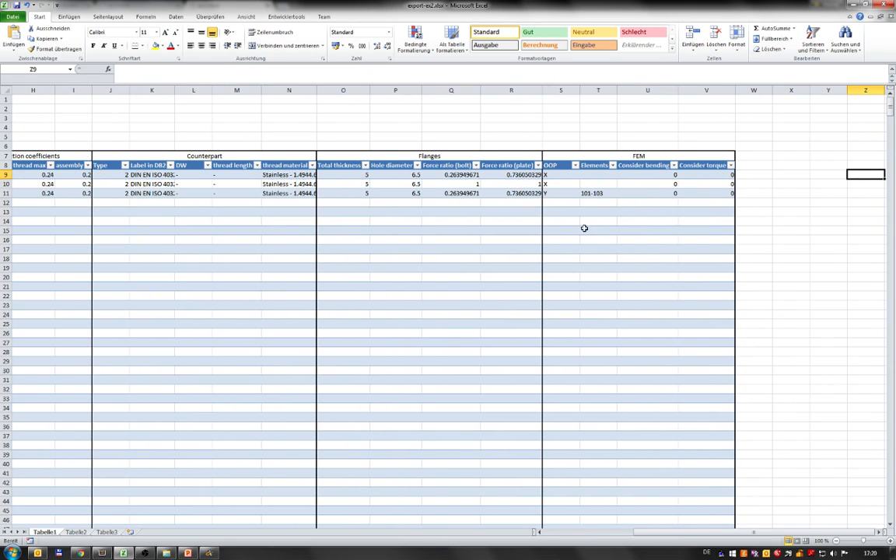
pyautogui.click(597, 193)
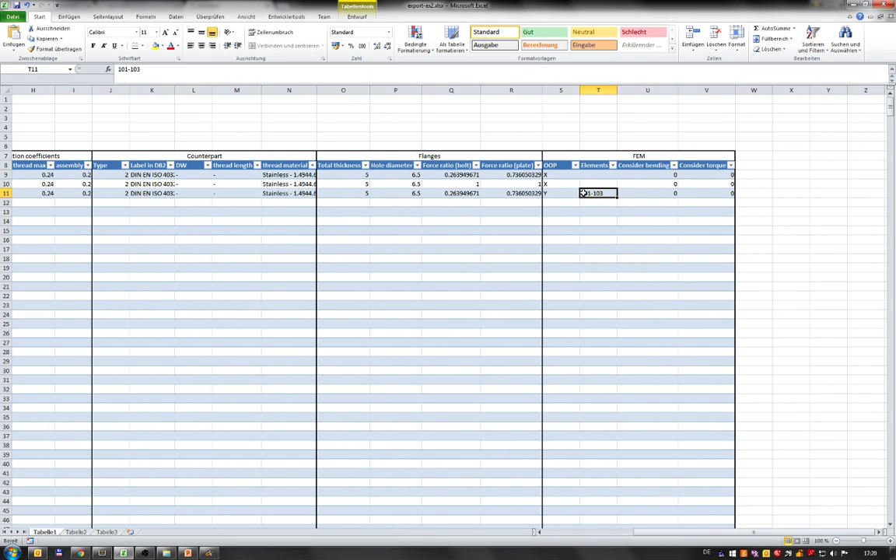
pyautogui.moveTo(693, 193)
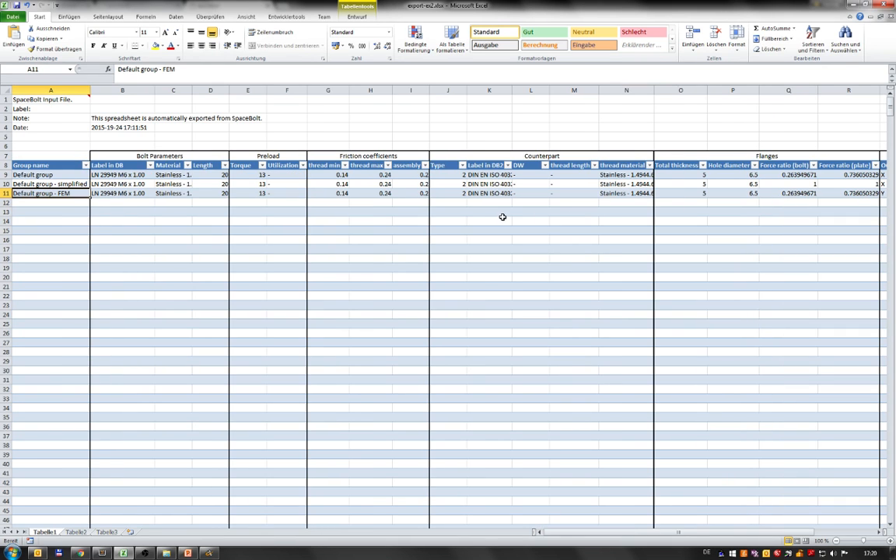
pyautogui.click(173, 240)
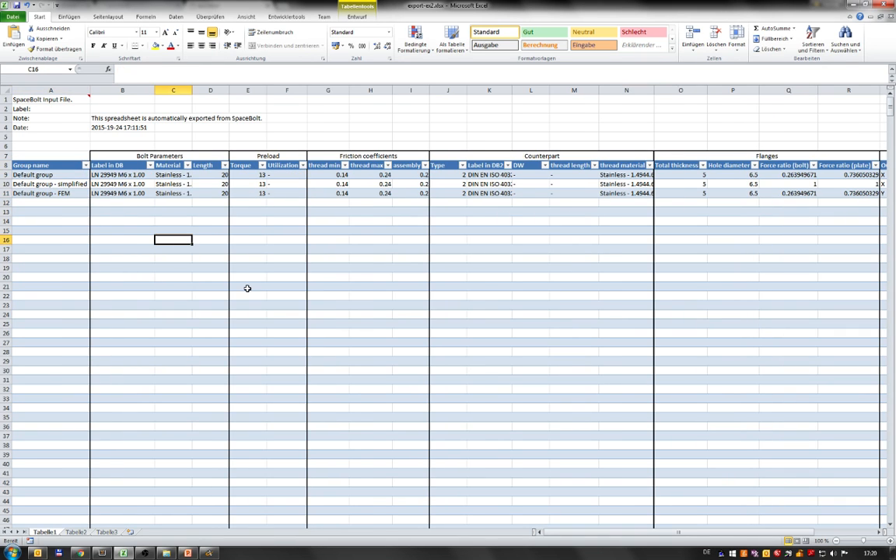
pyautogui.scroll(-3)
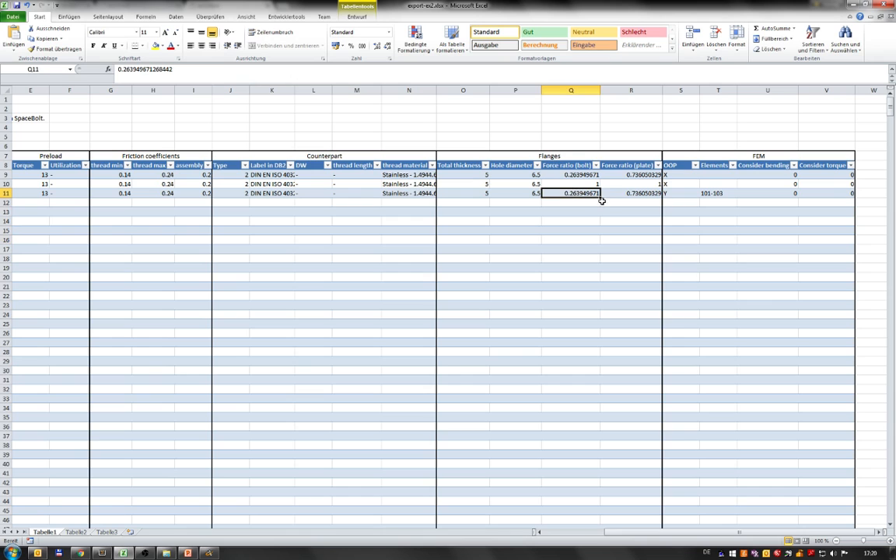
pyautogui.click(632, 193)
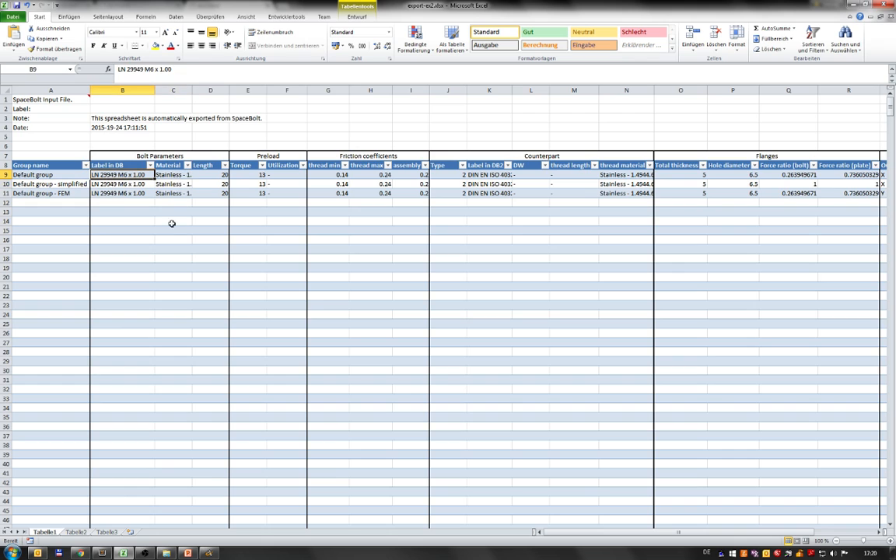
pyautogui.moveTo(179, 239)
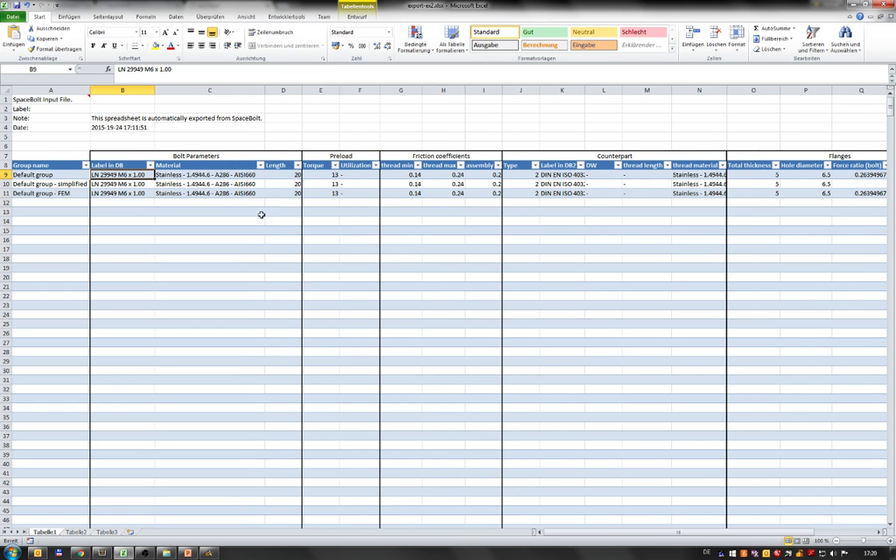
pyautogui.click(206, 193)
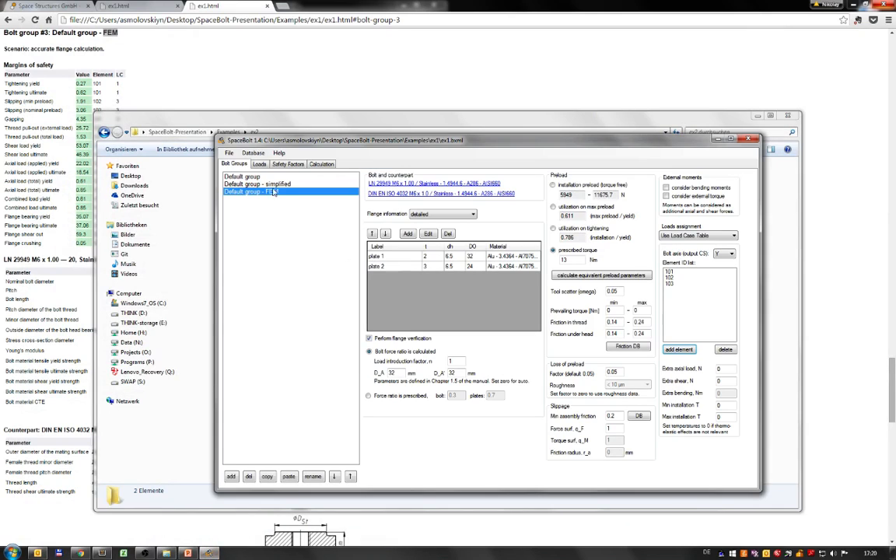
# Start a new session, load the larger example file, and inspect Group 13 and Group 14
pyautogui.click(227, 152)
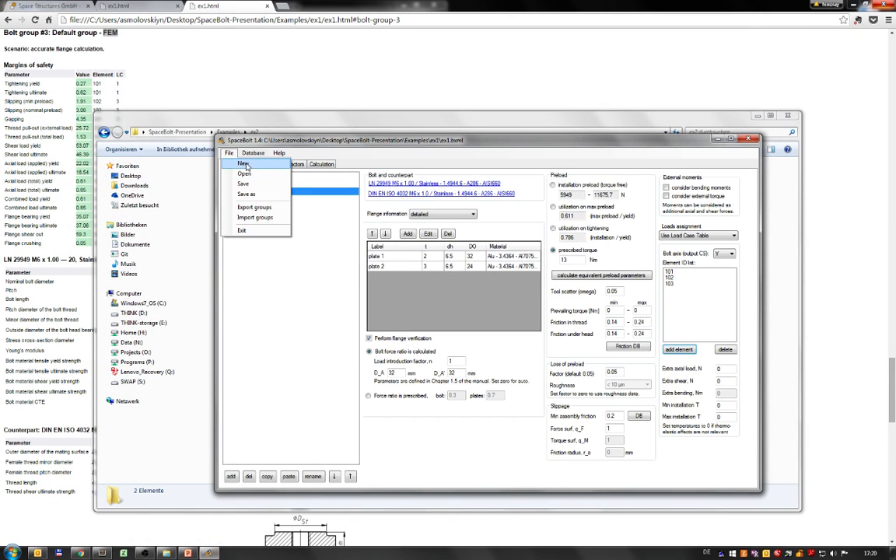
pyautogui.click(243, 163)
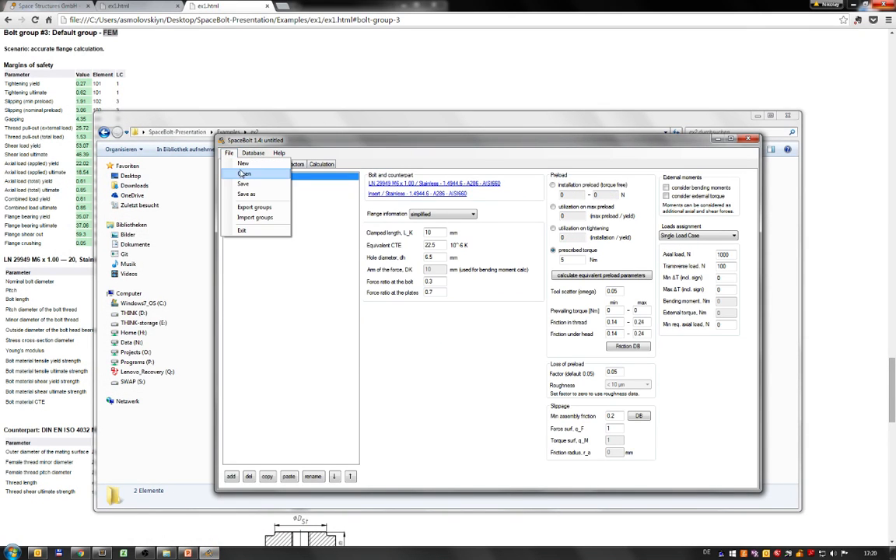
pyautogui.click(243, 175)
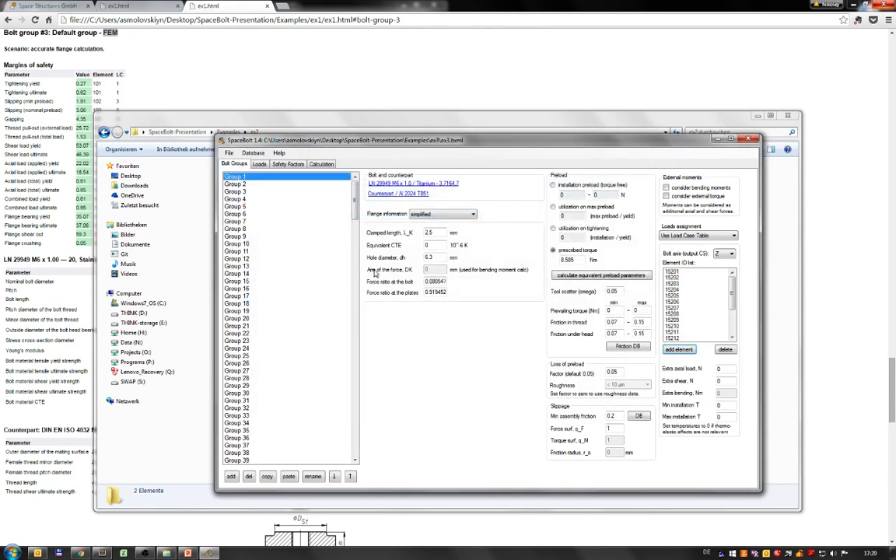
pyautogui.scroll(-3)
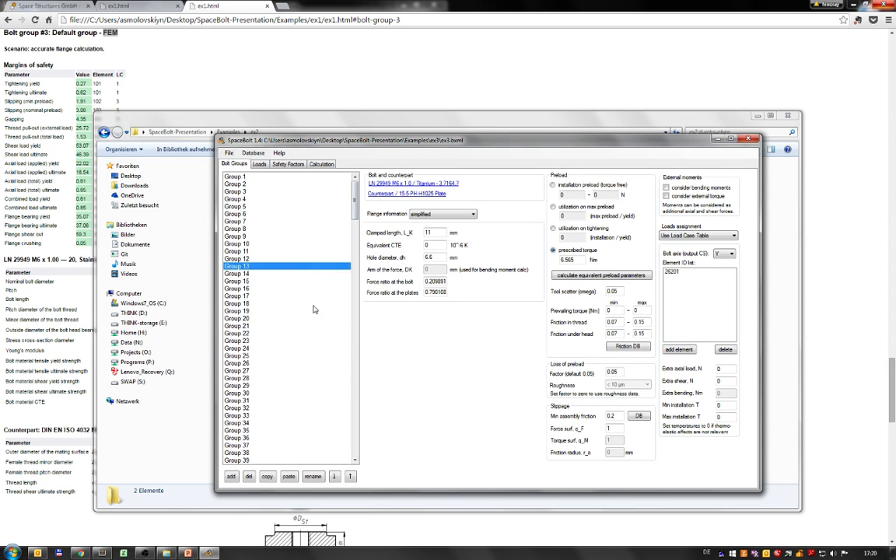
pyautogui.click(236, 273)
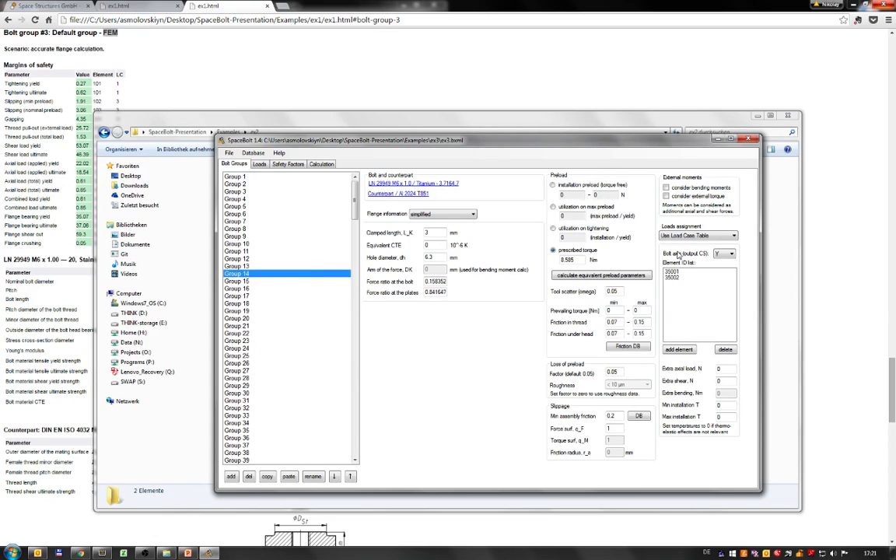
pyautogui.click(236, 252)
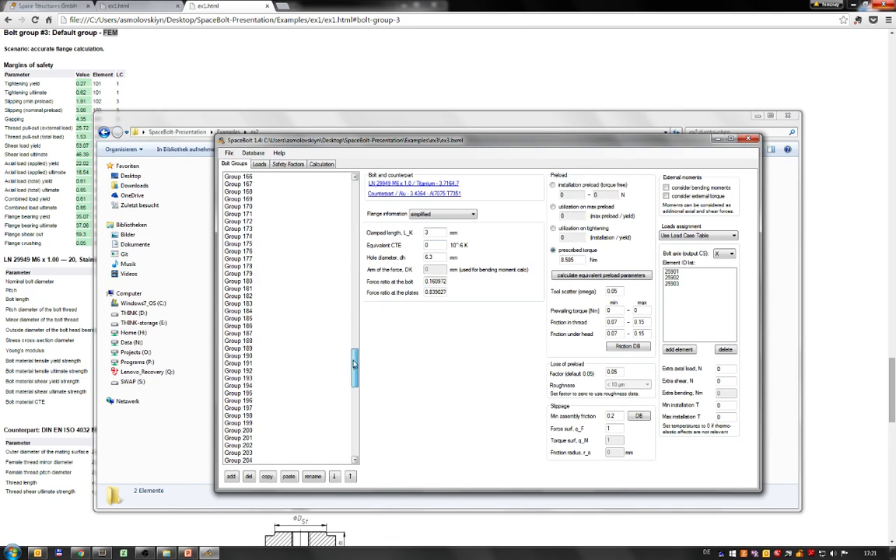
# Show the empty Loads table and bring up the analysis.pch punch file in Sublime Text
pyautogui.click(260, 163)
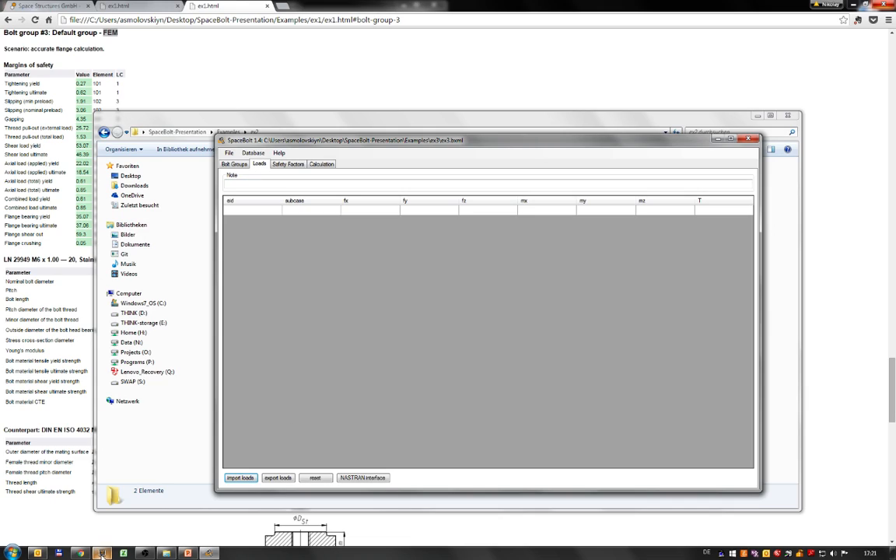
pyautogui.click(102, 550)
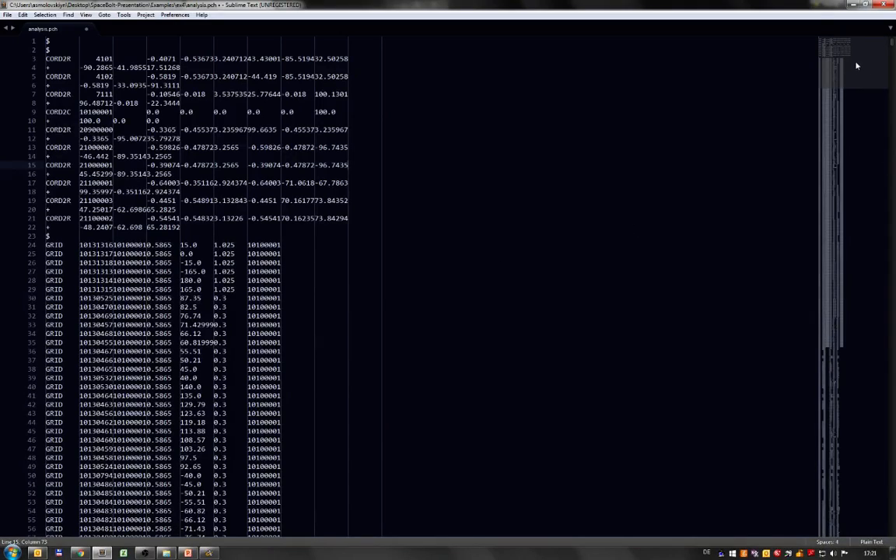
# Scroll through analysis.pch past the CORD2R systems into the GRID point entries
pyautogui.scroll(-3)
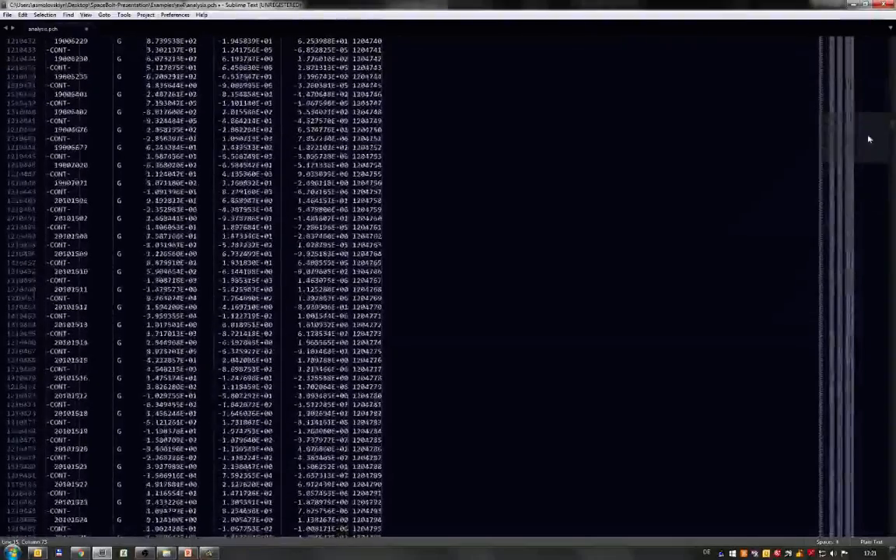
pyautogui.scroll(-3)
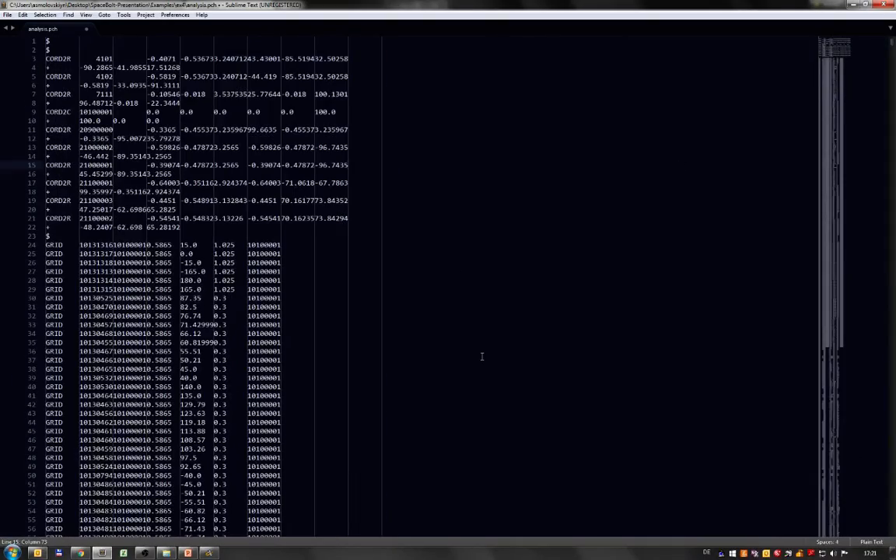
pyautogui.scroll(-3)
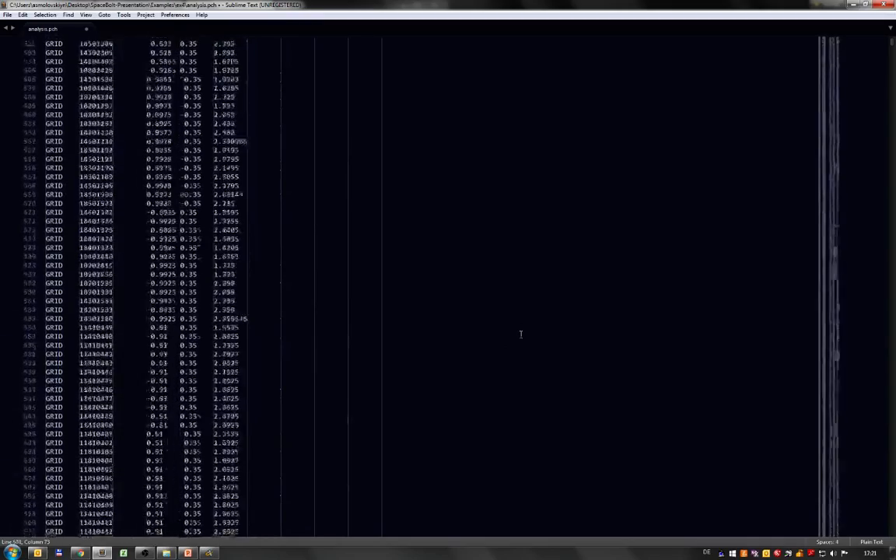
pyautogui.scroll(-3)
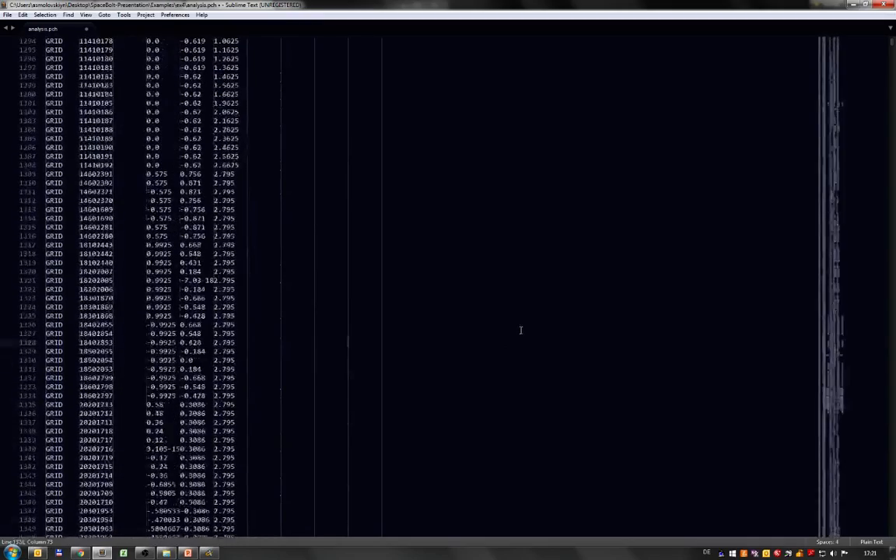
pyautogui.scroll(-3)
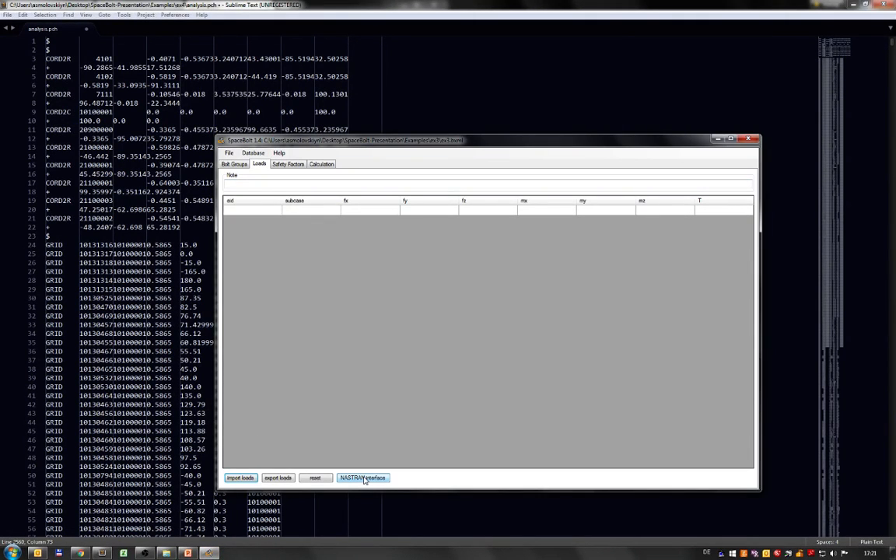
# In the NASTRAN import dialog, filter to punch files and choose analysis.pch plus the bulk element file
pyautogui.click(360, 478)
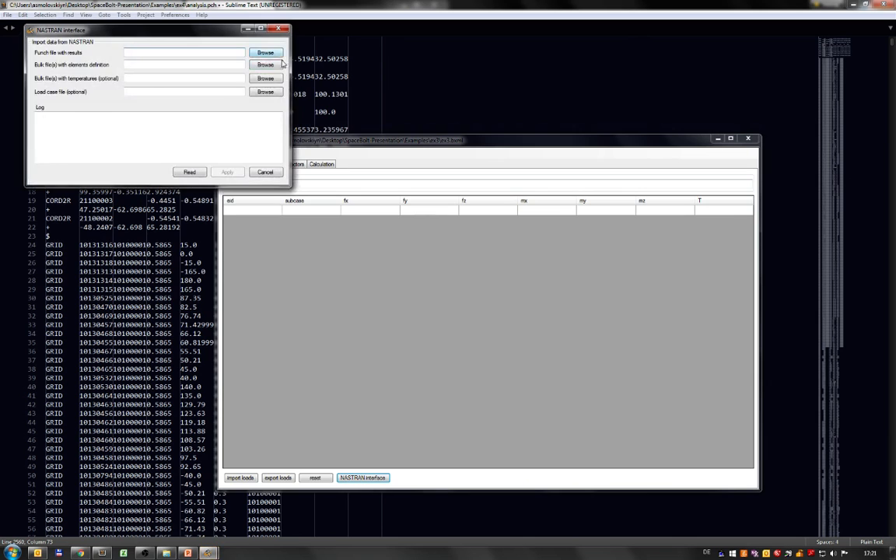
pyautogui.click(264, 50)
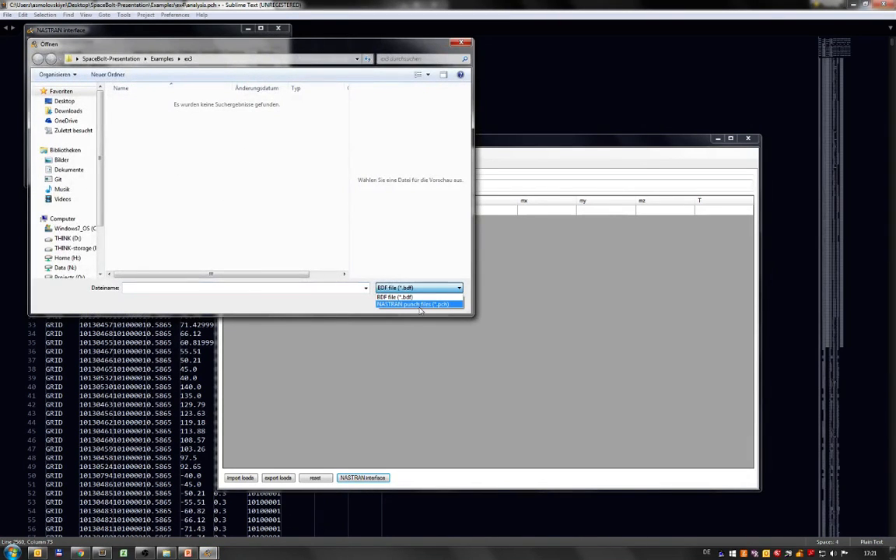
pyautogui.click(419, 304)
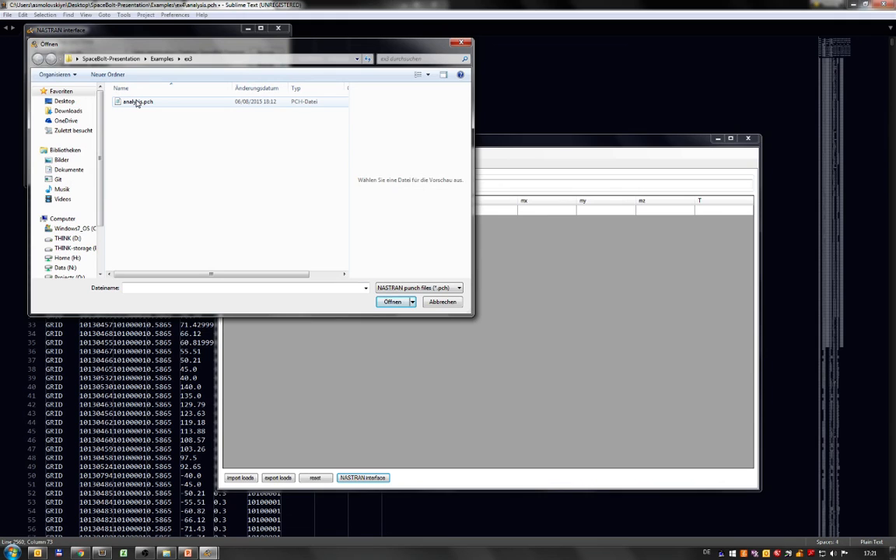
pyautogui.rightClick(146, 106)
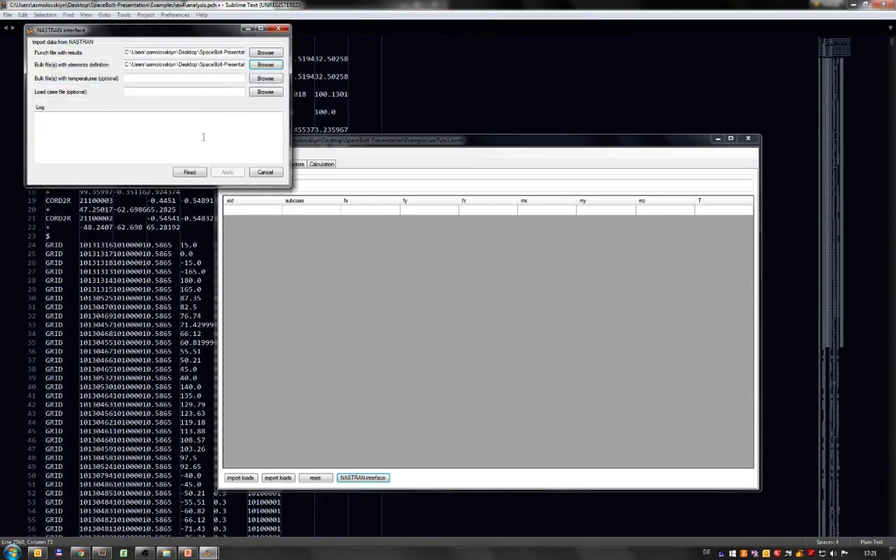
pyautogui.click(190, 171)
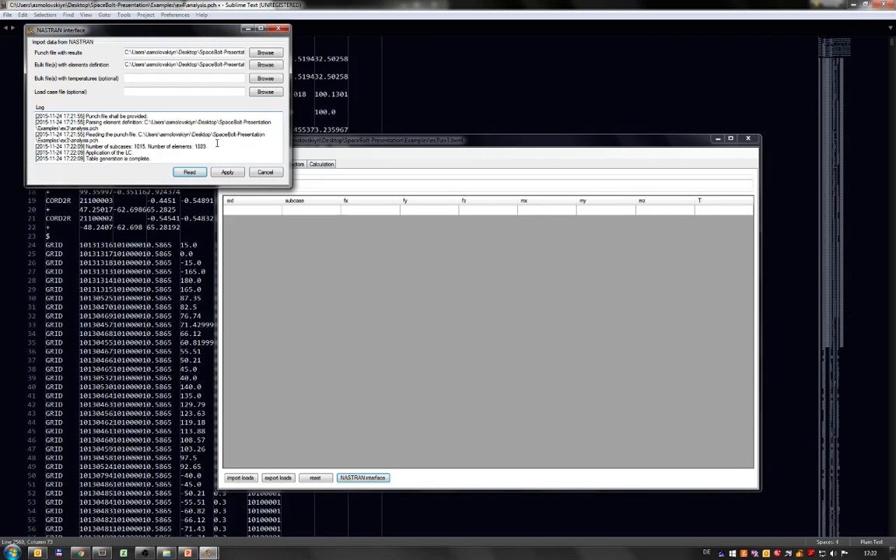
pyautogui.doubleClick(140, 147)
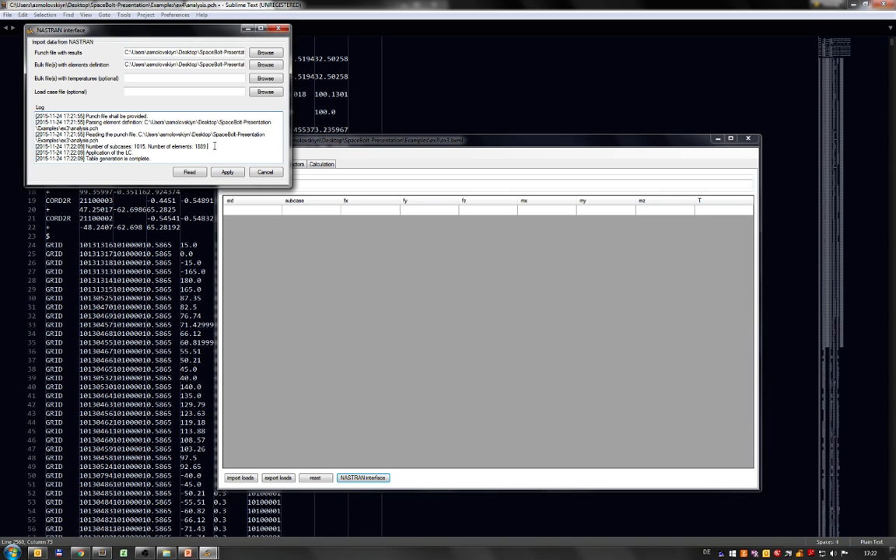
# Finish the import, close the NASTRAN window and show the Safety Factors page
pyautogui.click(227, 171)
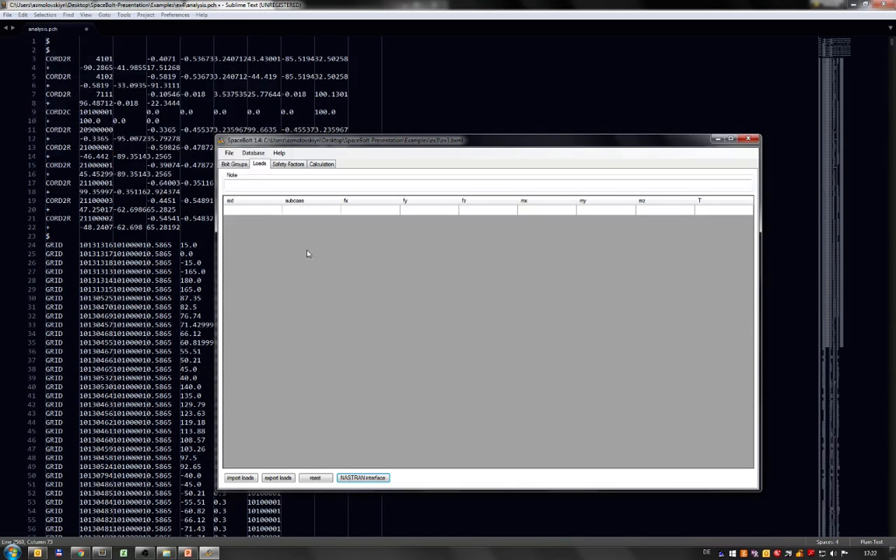
pyautogui.click(240, 477)
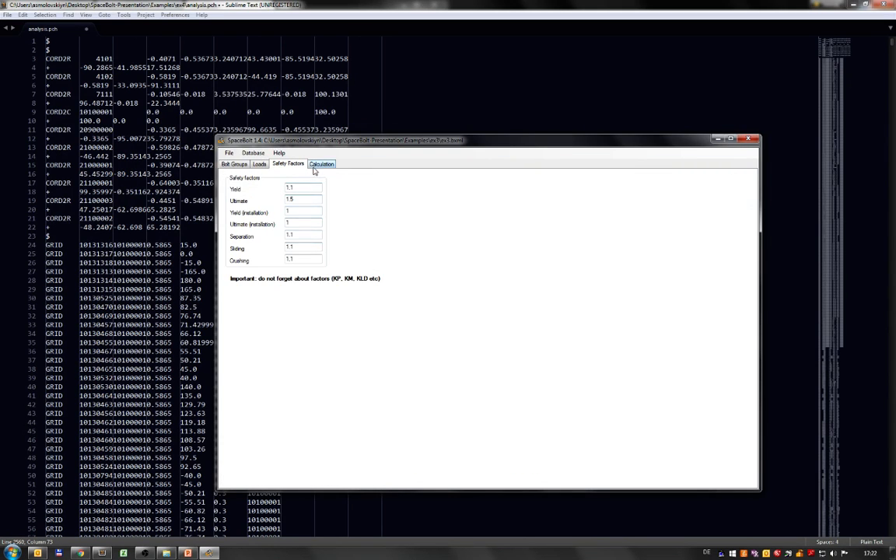
# Run the bolt calculation to completion and show the margins of safety summary
pyautogui.click(229, 152)
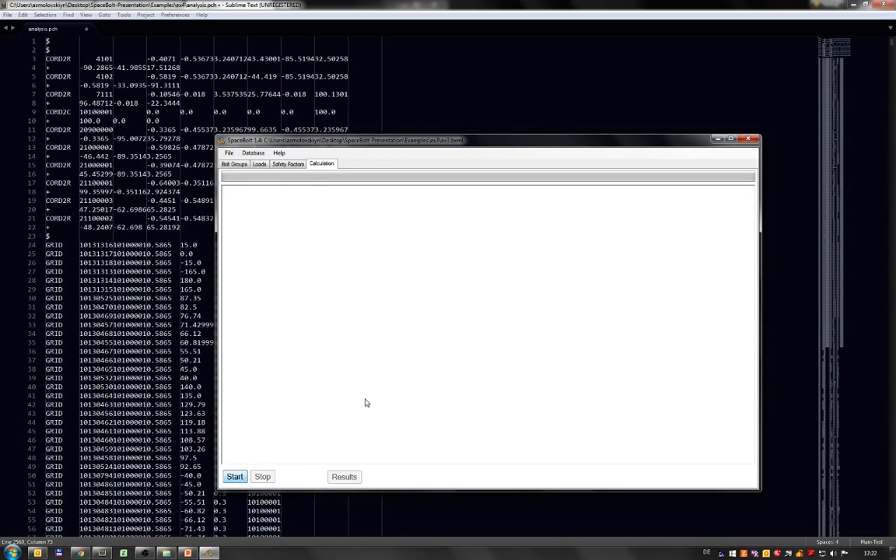
pyautogui.click(233, 476)
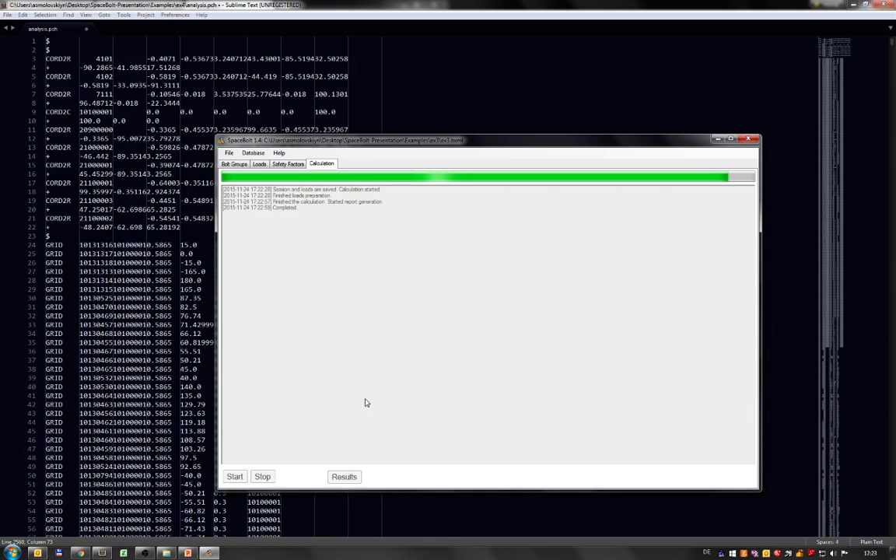
pyautogui.click(342, 476)
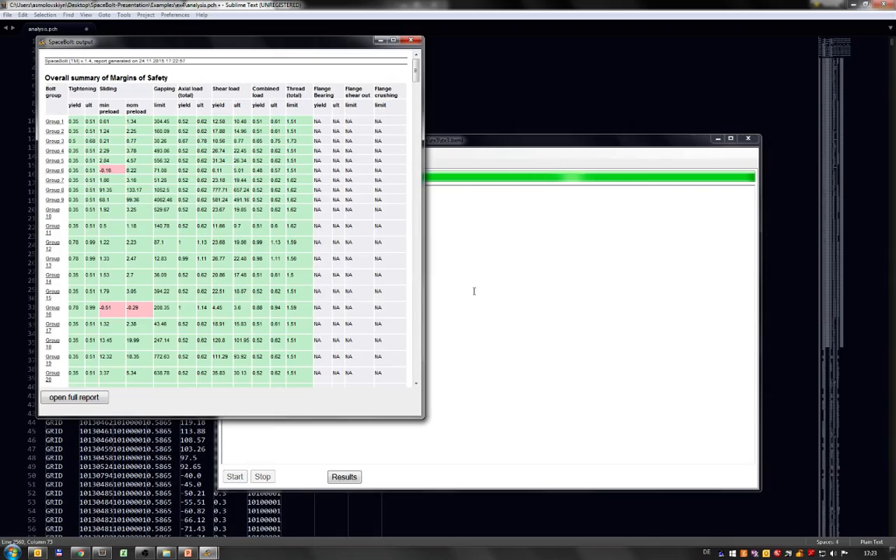
# Scroll the margins summary and launch the full HTML report in the browser
pyautogui.scroll(-3)
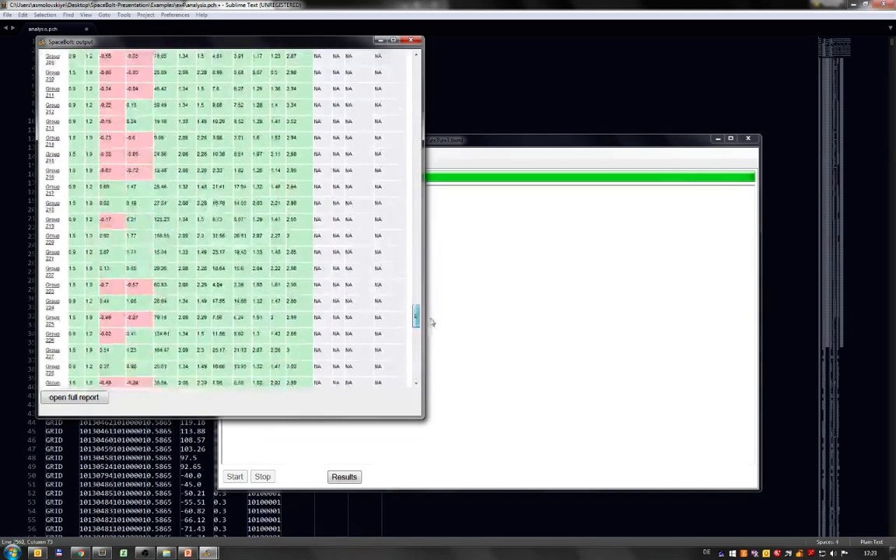
pyautogui.scroll(-3)
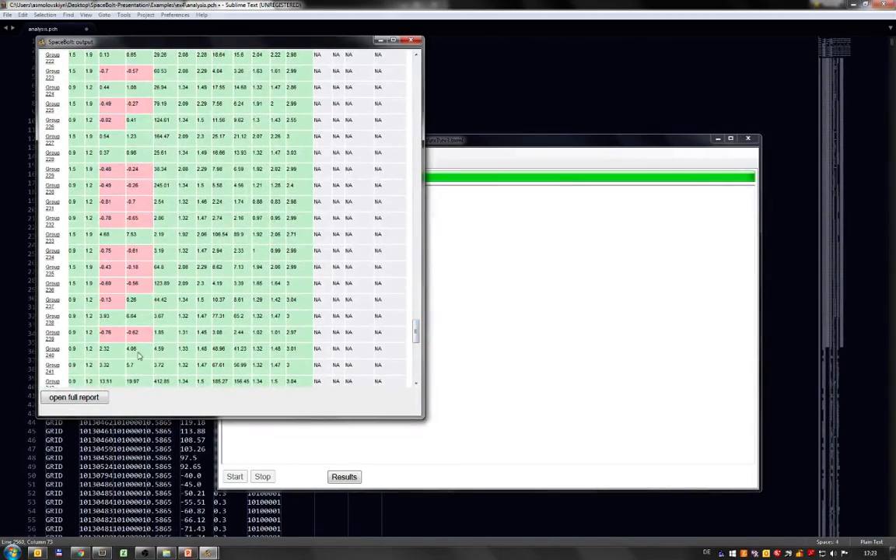
pyautogui.moveTo(75, 397)
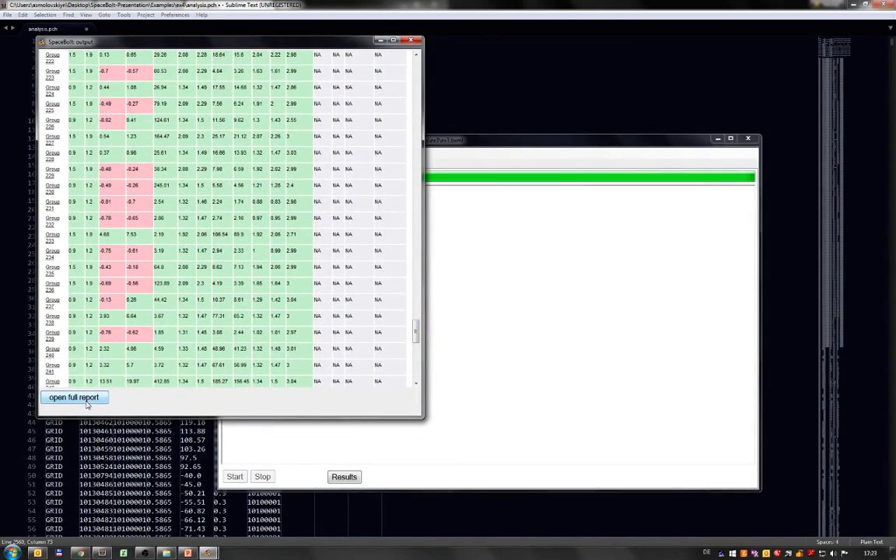
pyautogui.click(75, 398)
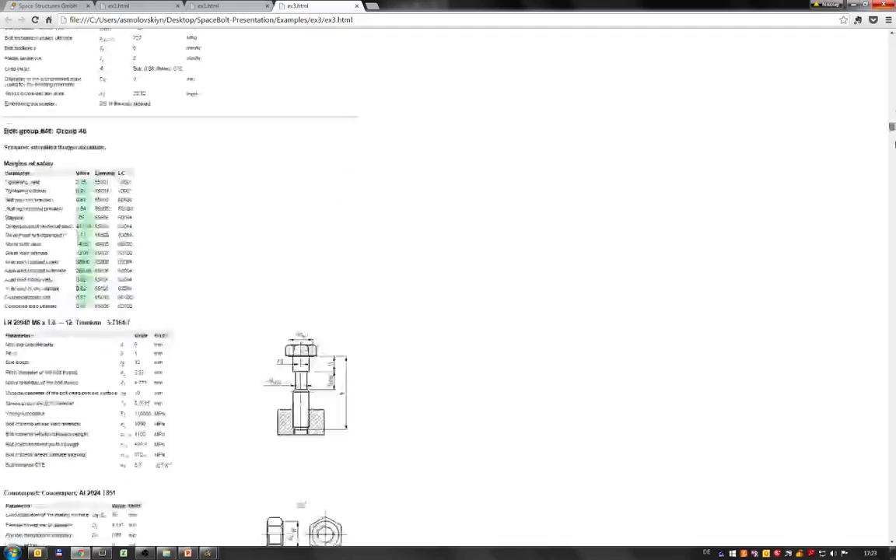
# Jump to Group 39 in the report and inspect load case numbers in its margins table
pyautogui.scroll(-3)
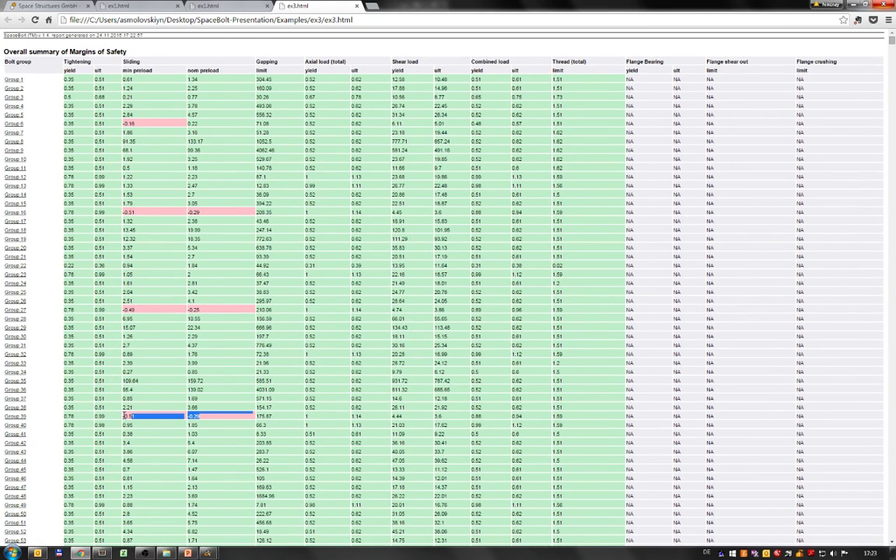
pyautogui.moveTo(23, 431)
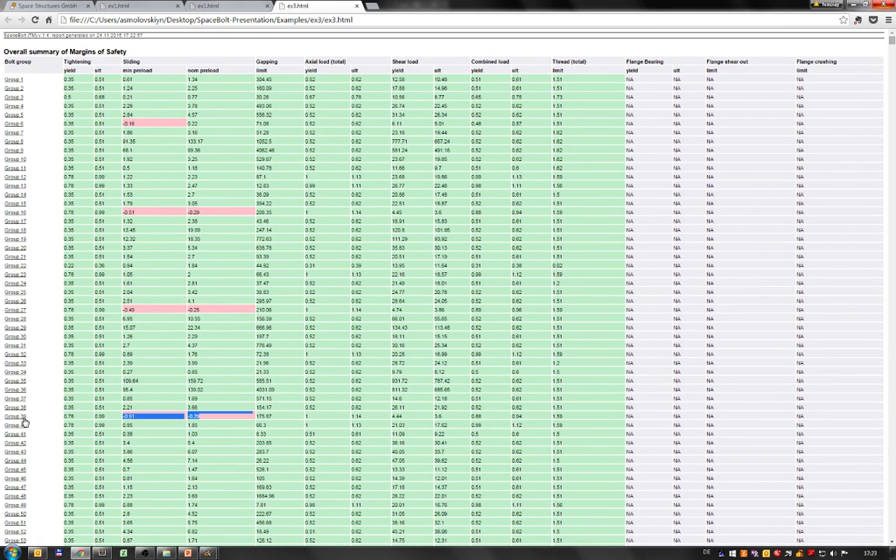
pyautogui.click(15, 417)
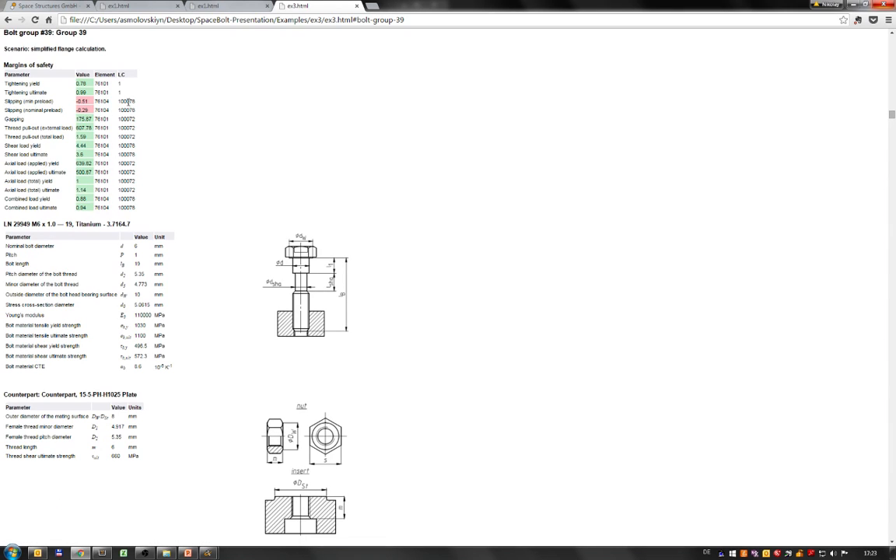
pyautogui.doubleClick(146, 111)
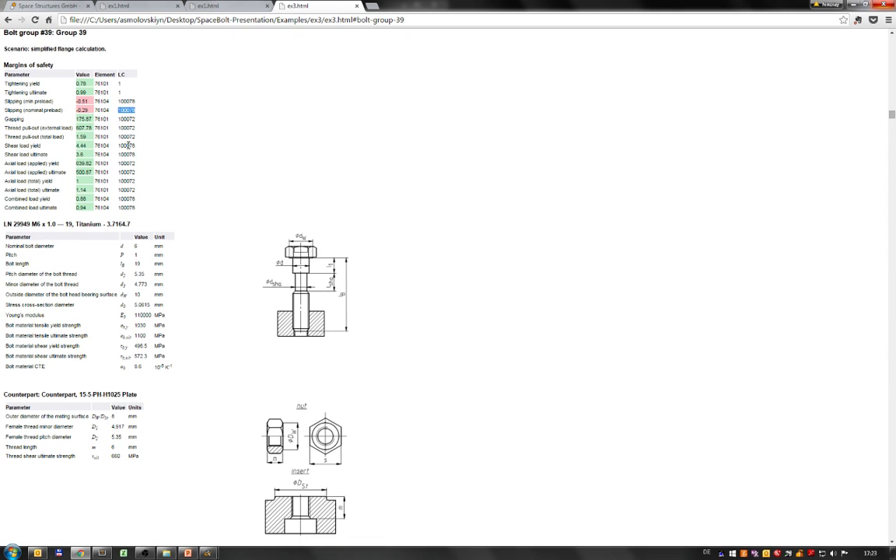
pyautogui.click(131, 101)
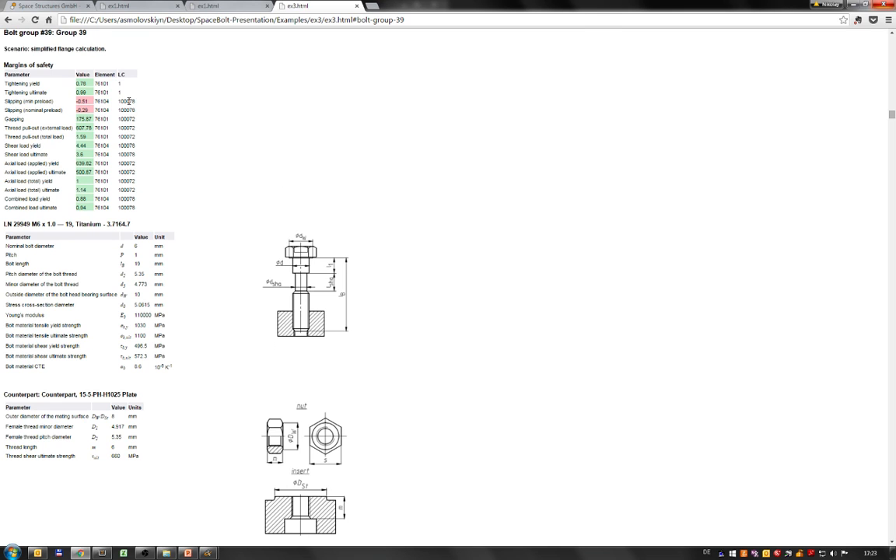
pyautogui.doubleClick(124, 101)
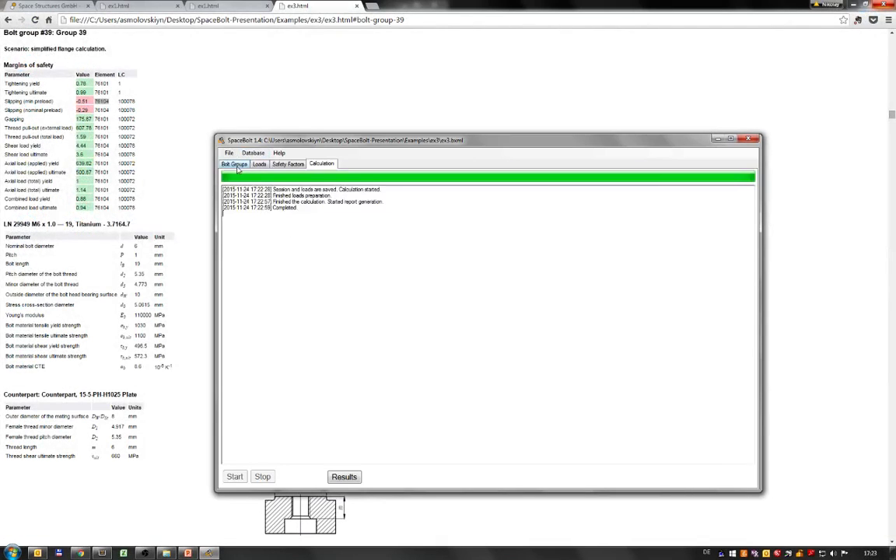
# Browse bolt groups on the Bolt Groups page, then load the user manual PDF via Help > Manual
pyautogui.click(233, 164)
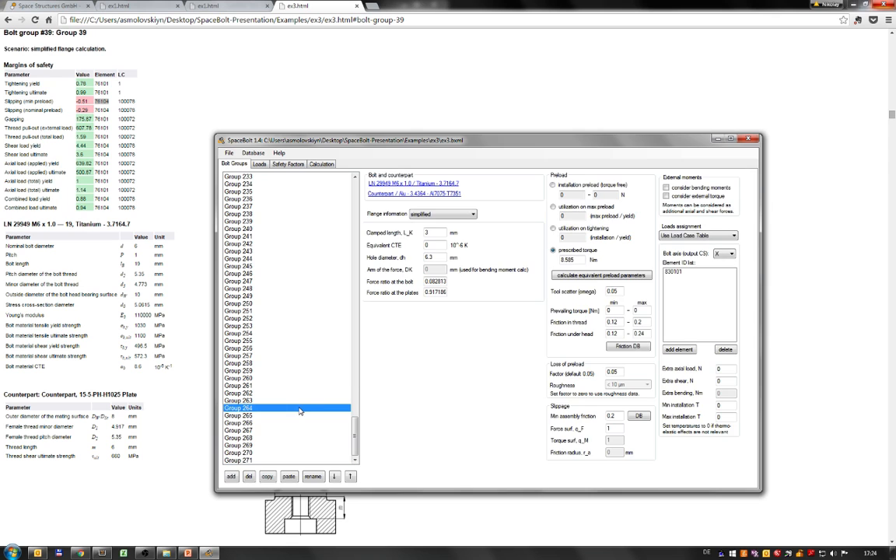
pyautogui.click(236, 467)
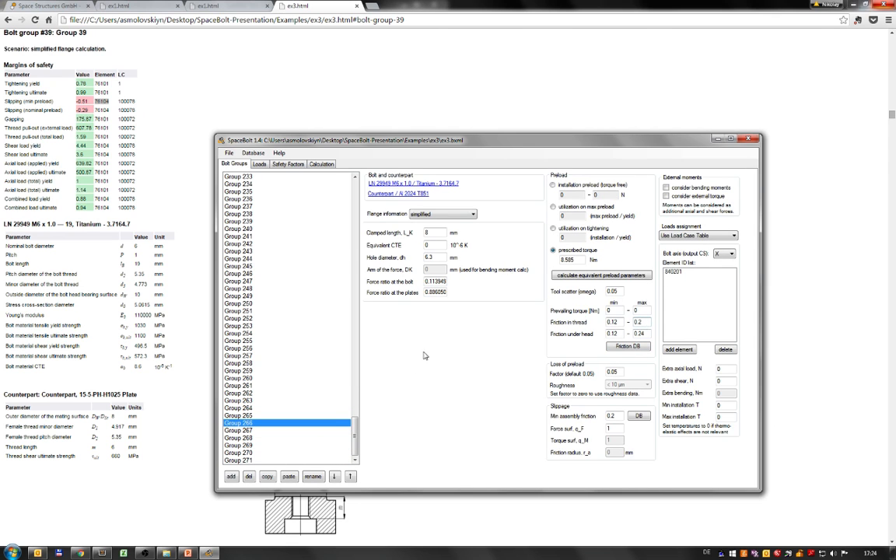
pyautogui.click(249, 208)
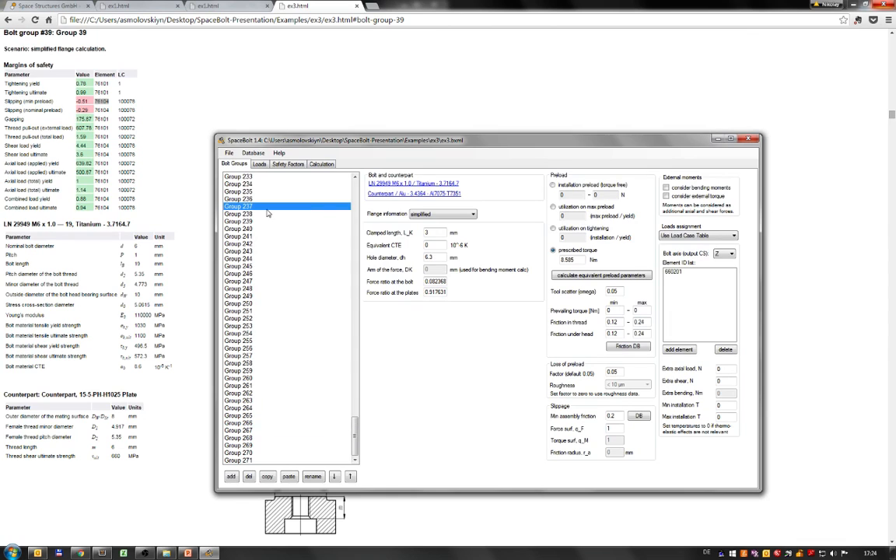
pyautogui.scroll(-3)
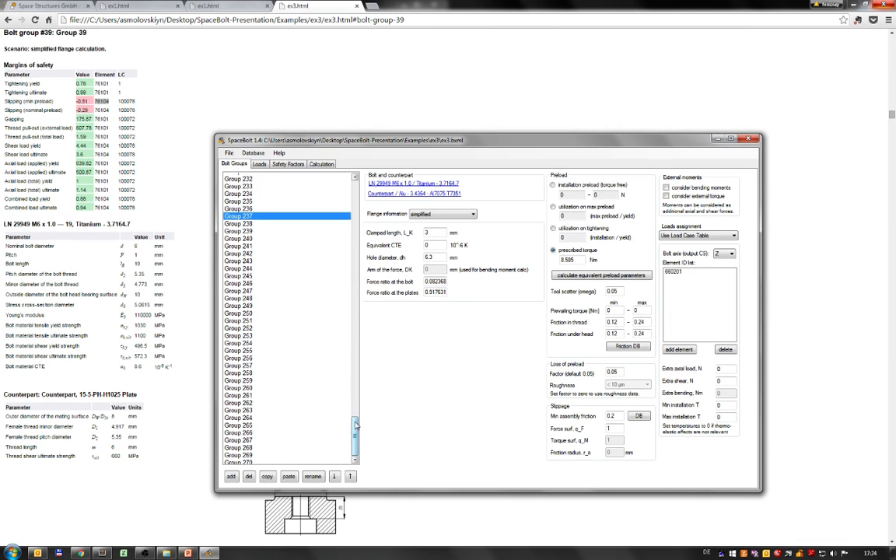
pyautogui.click(280, 152)
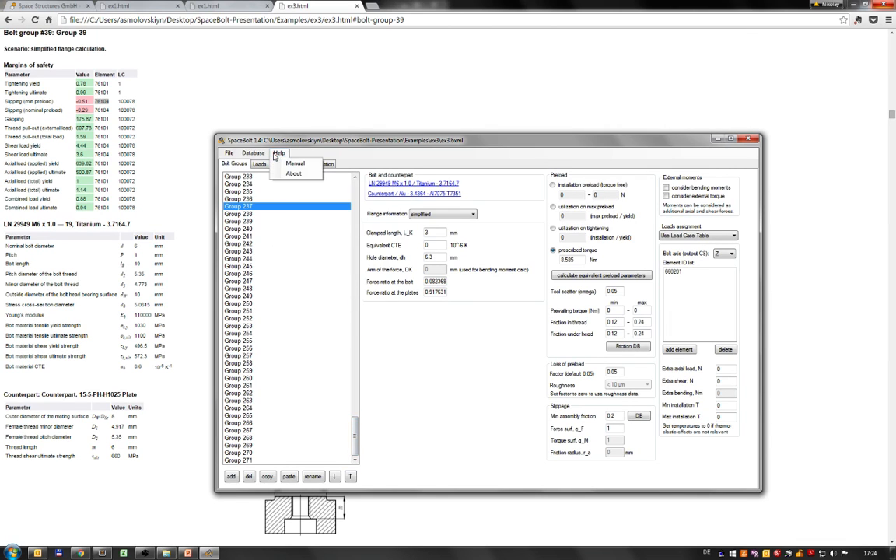
pyautogui.click(297, 162)
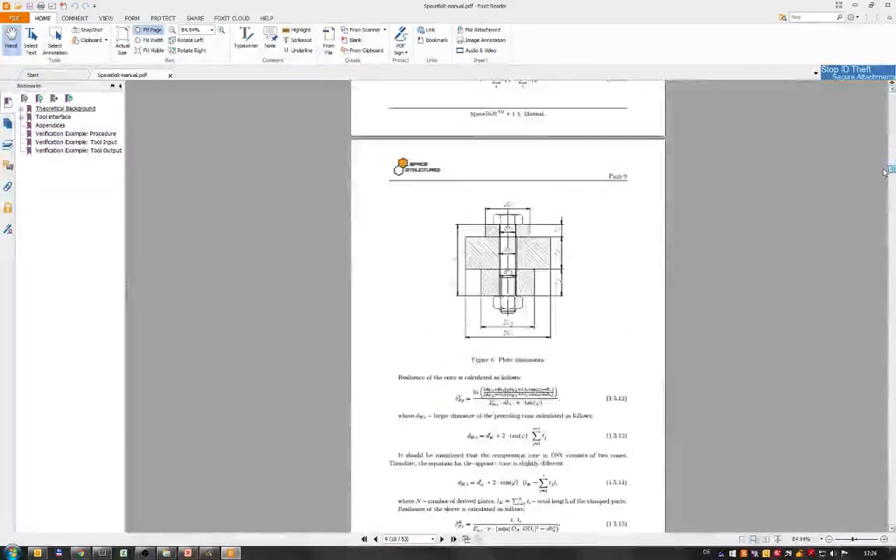
# Page down through the manual's later chapters, then return to the presentation's Support slide
pyautogui.scroll(-3)
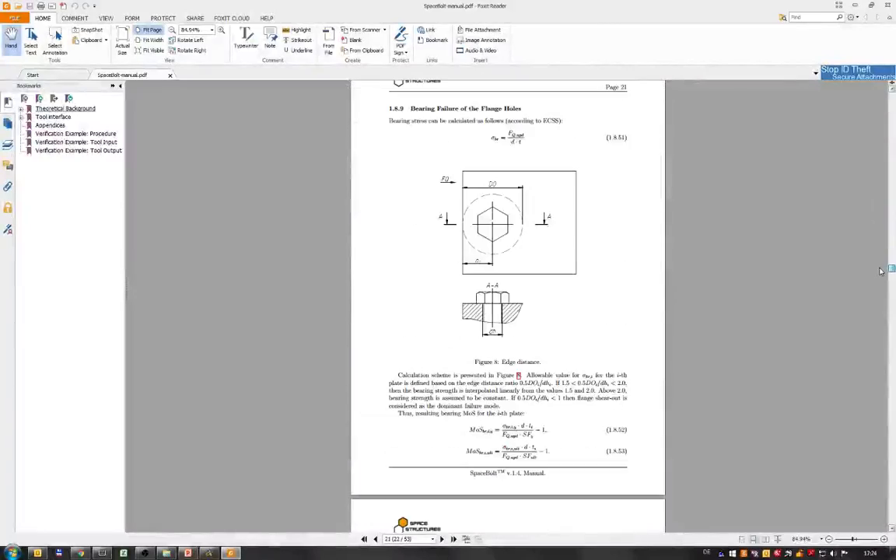
pyautogui.scroll(-3)
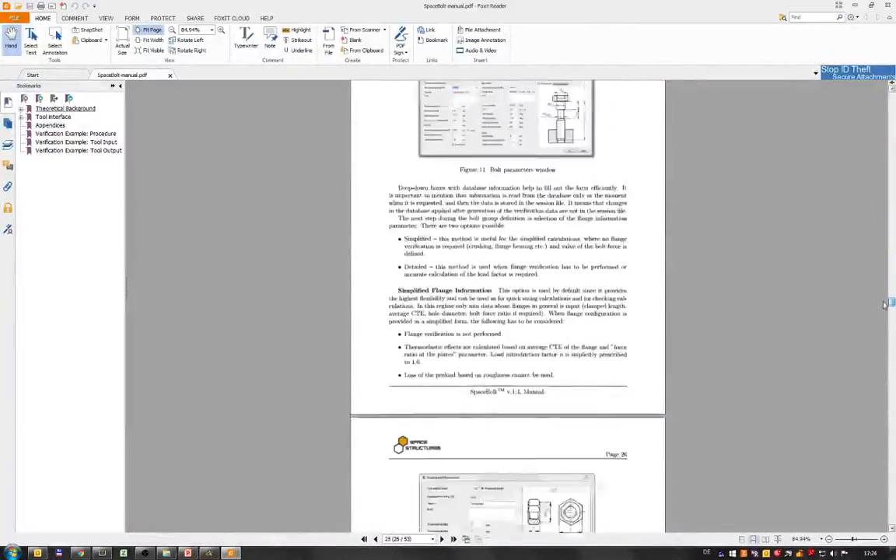
pyautogui.scroll(-3)
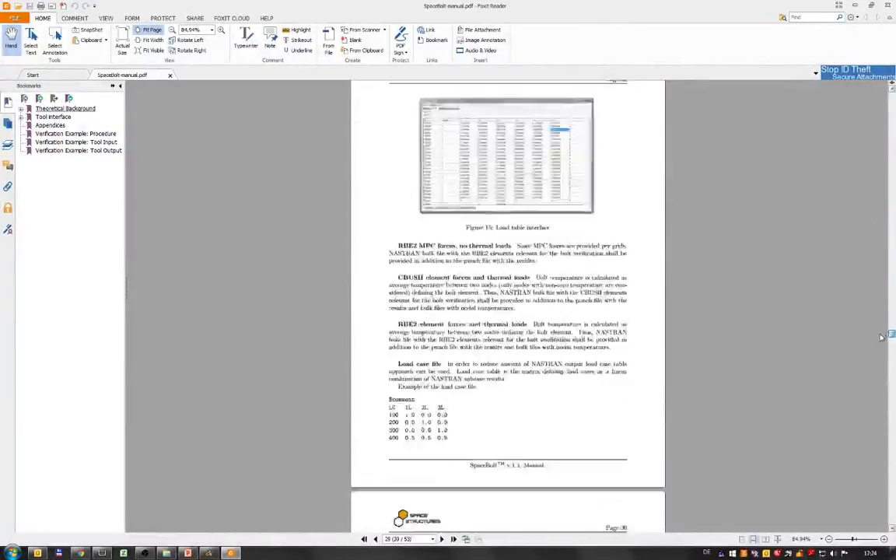
pyautogui.scroll(-3)
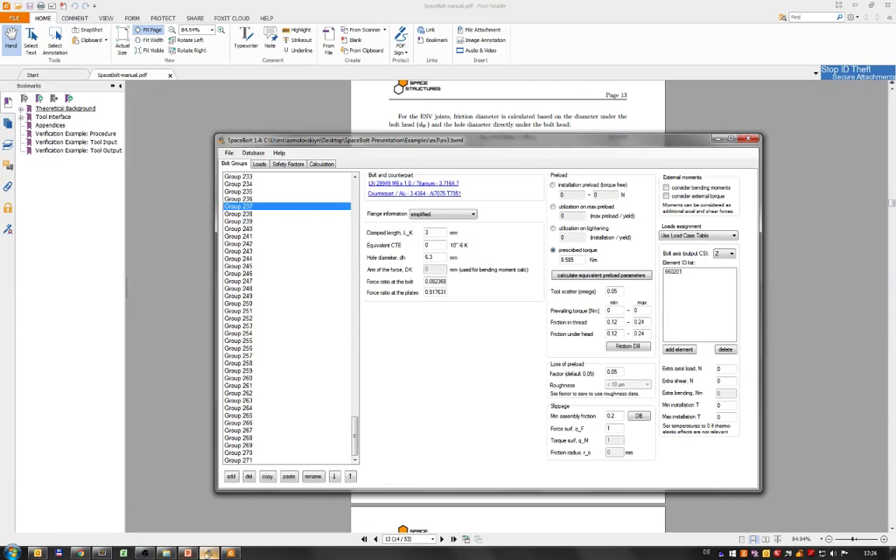
pyautogui.click(168, 550)
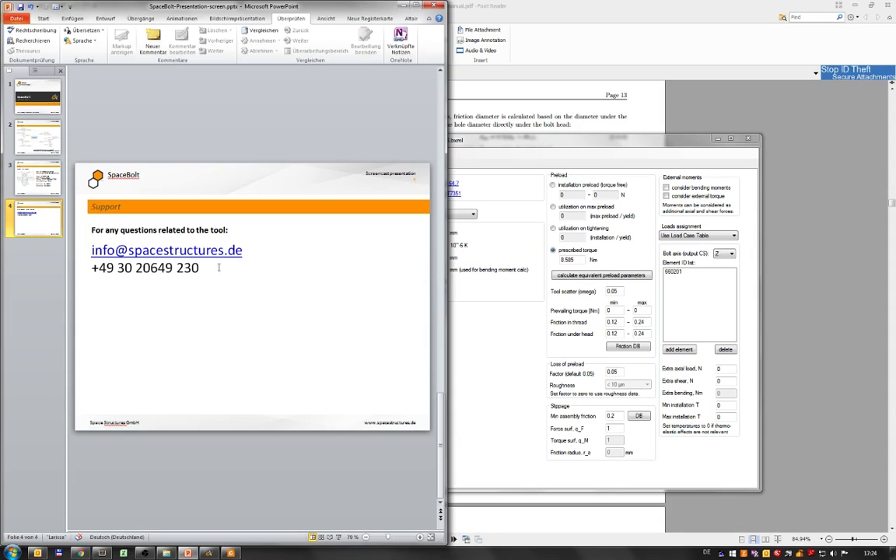
pyautogui.moveTo(218, 448)
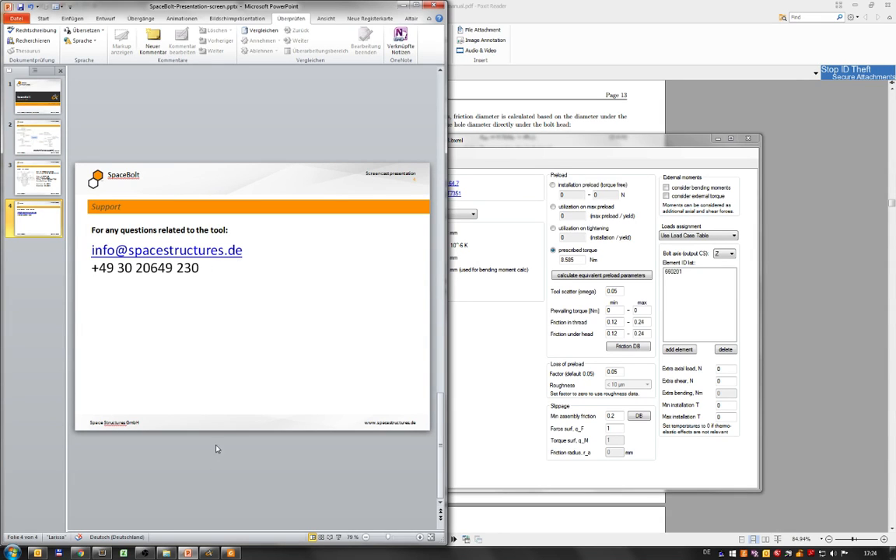